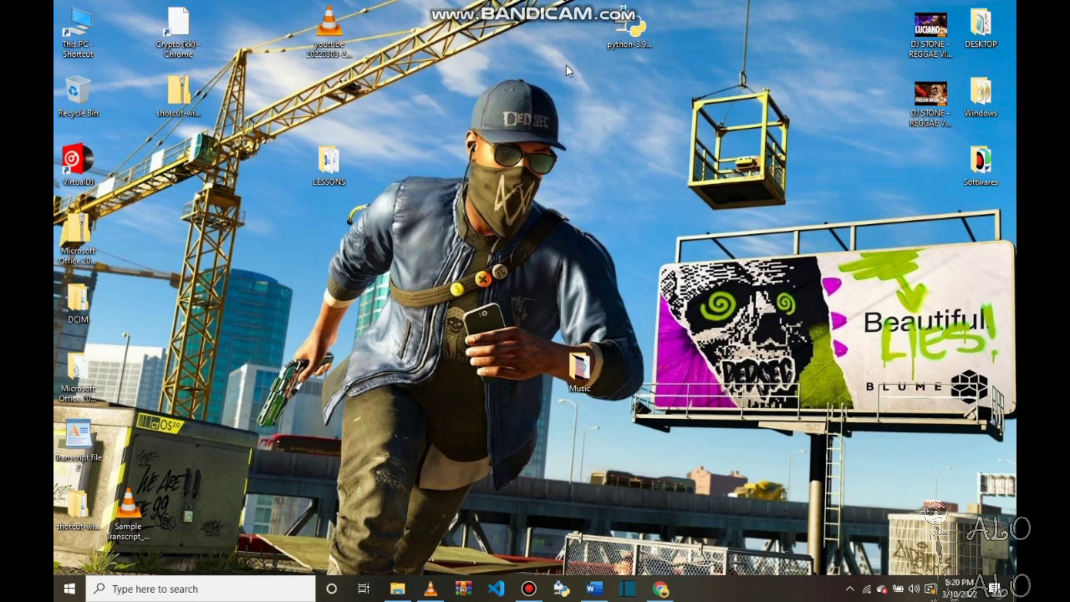
{"action": "mouse_move", "coordinate": [716, 315]}
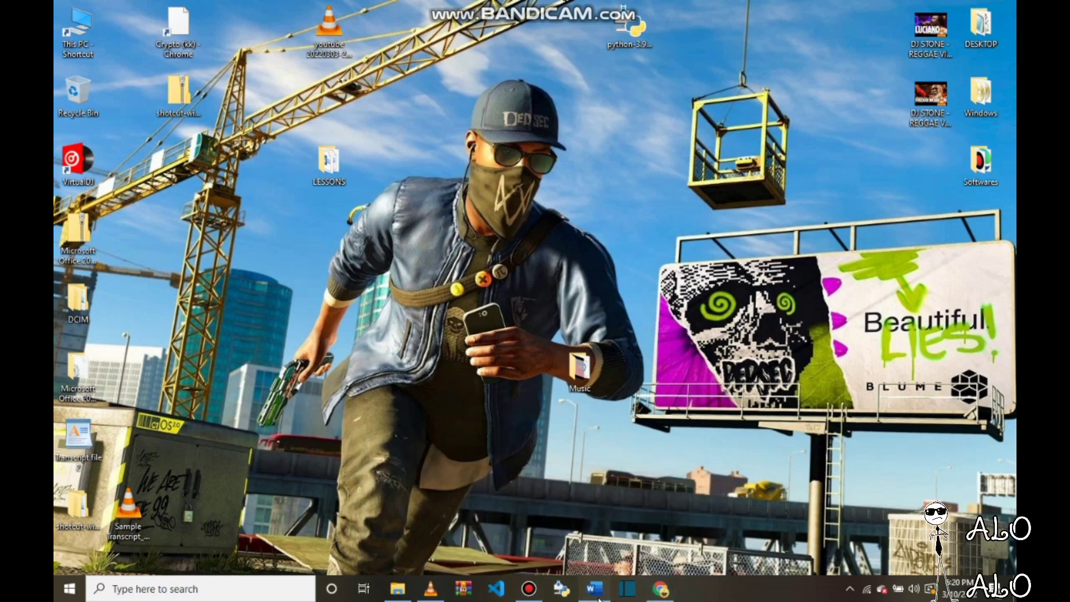
Step: Bring the Scribie guide forward and scroll from the author line back to the title page
{"action": "left_click", "coordinate": [591, 588]}
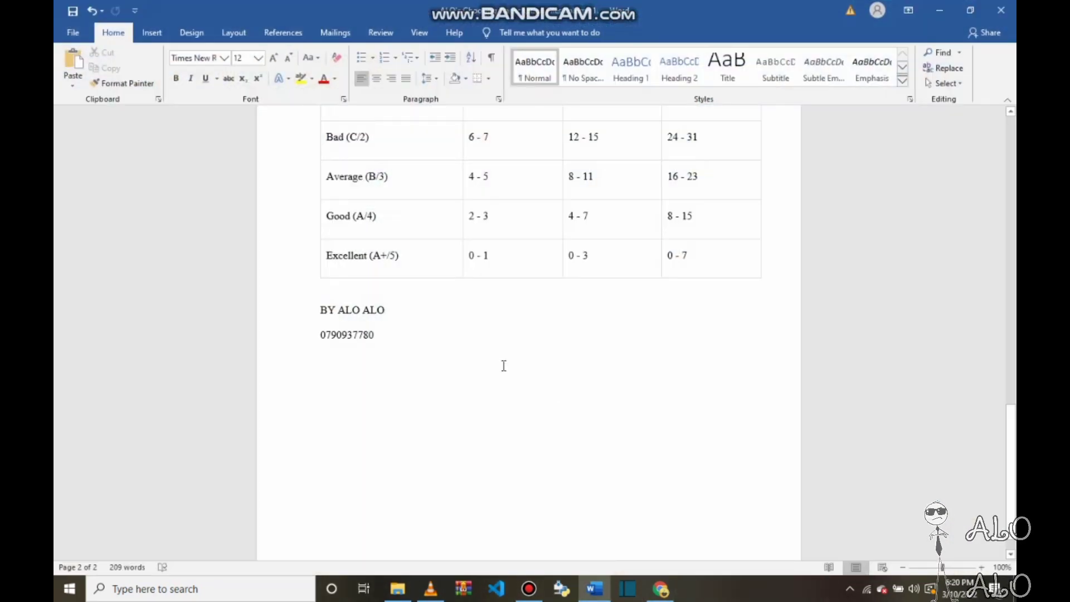
{"action": "left_click", "coordinate": [385, 309]}
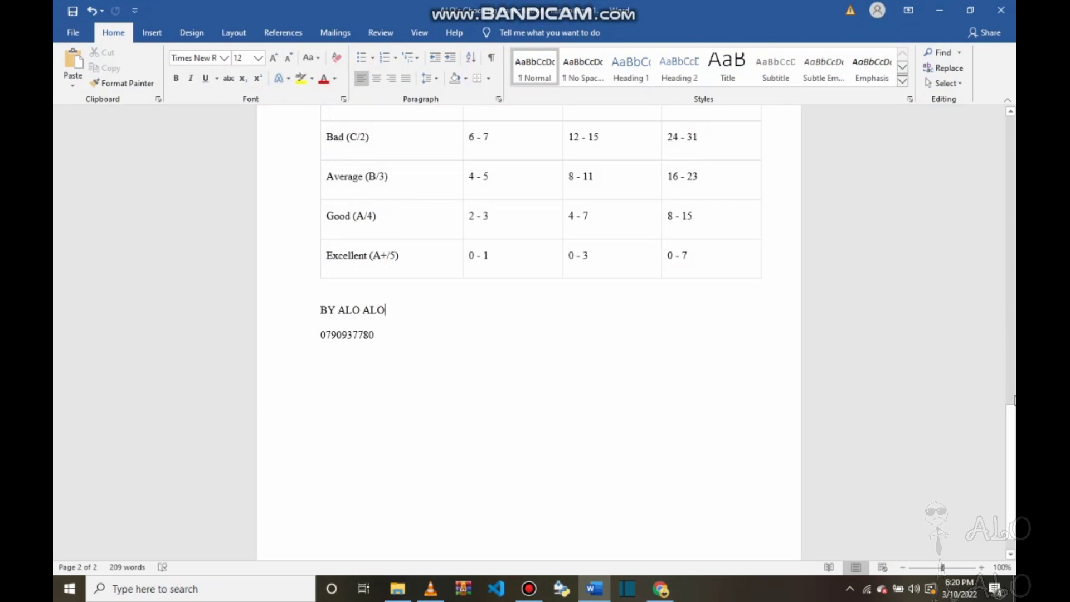
{"action": "scroll", "scroll_direction": "up", "scroll_amount": 3}
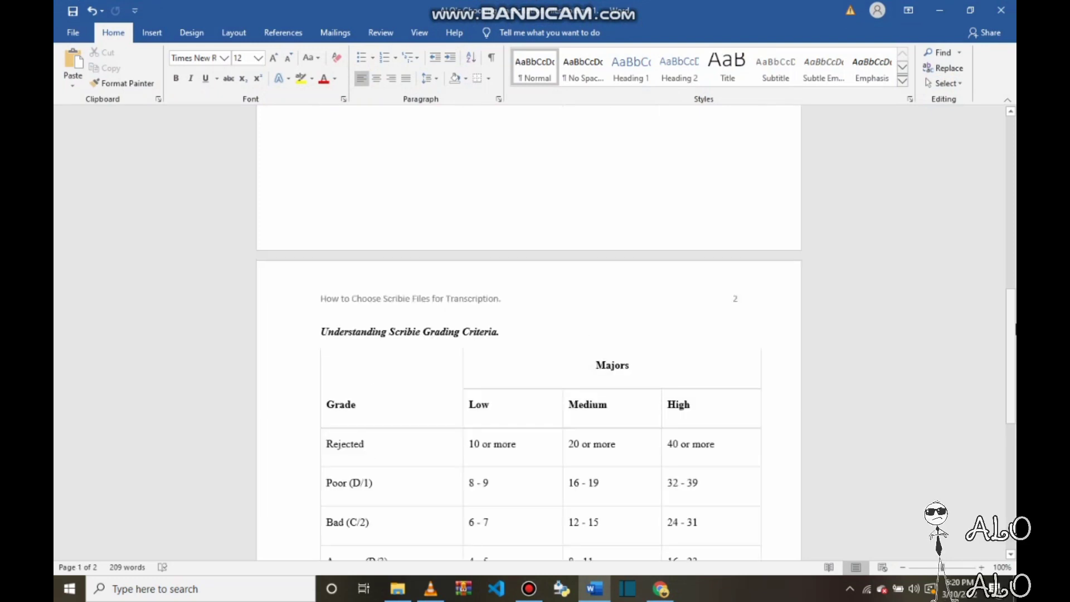
{"action": "scroll", "scroll_direction": "up", "scroll_amount": 3}
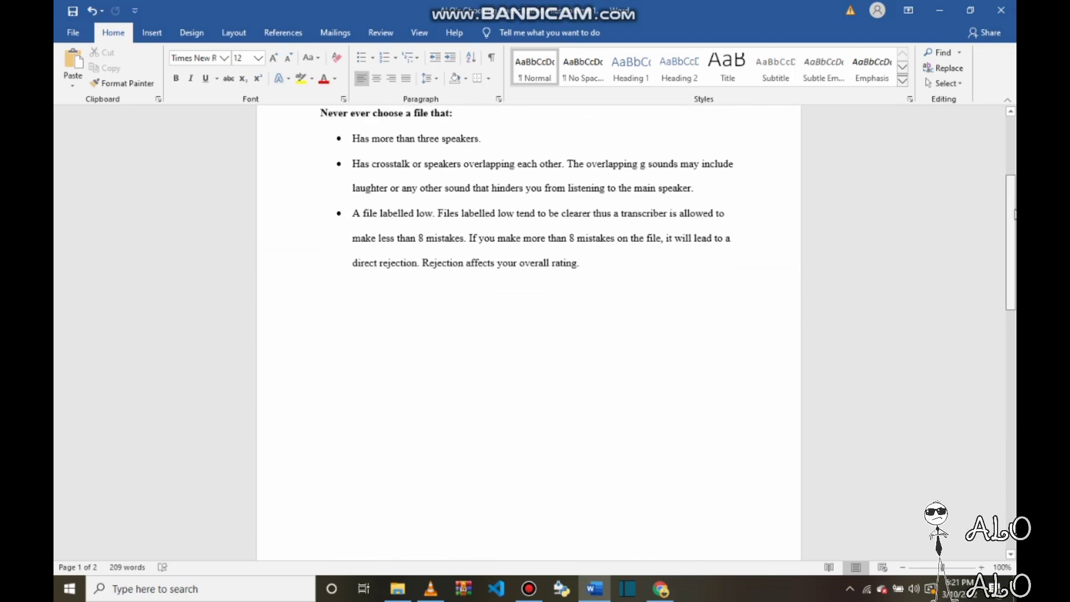
{"action": "scroll", "scroll_direction": "up", "scroll_amount": 3}
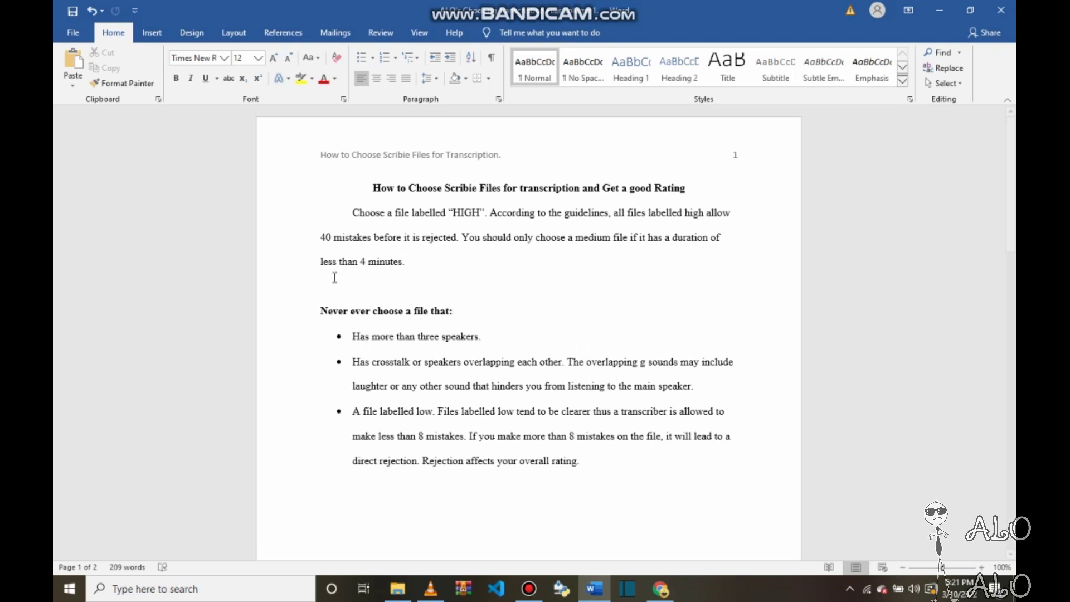
{"action": "scroll", "scroll_direction": "down", "scroll_amount": 3}
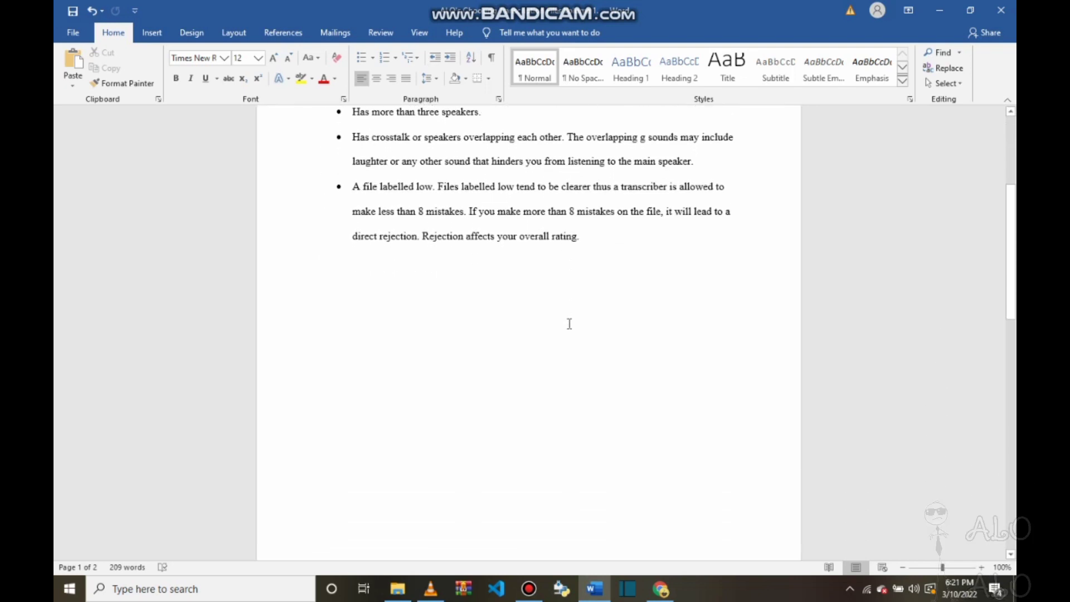
{"action": "scroll", "scroll_direction": "down", "scroll_amount": 3}
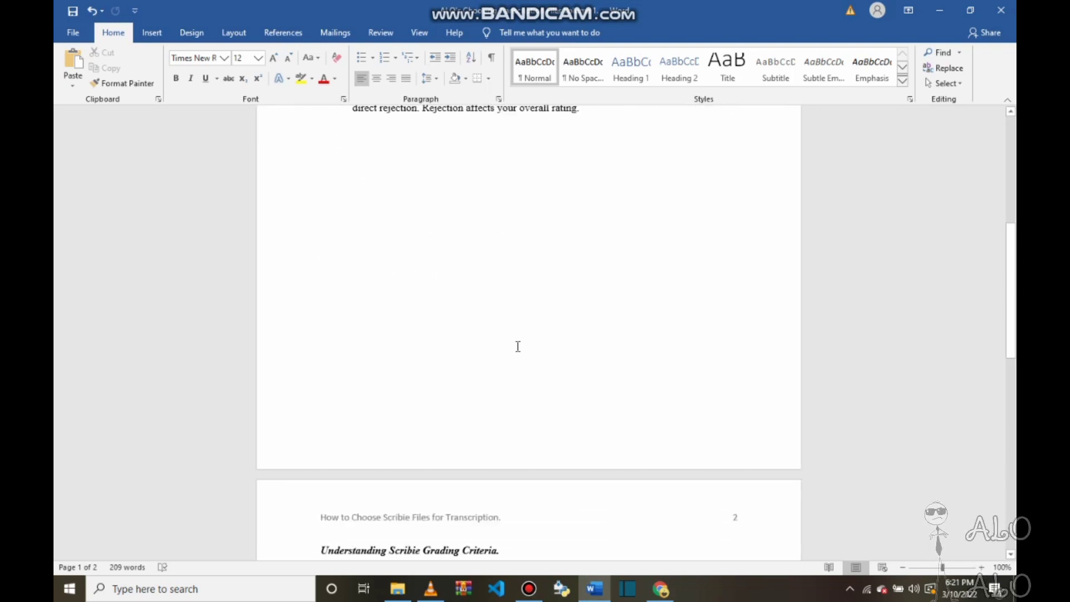
{"action": "scroll", "scroll_direction": "up", "scroll_amount": 3}
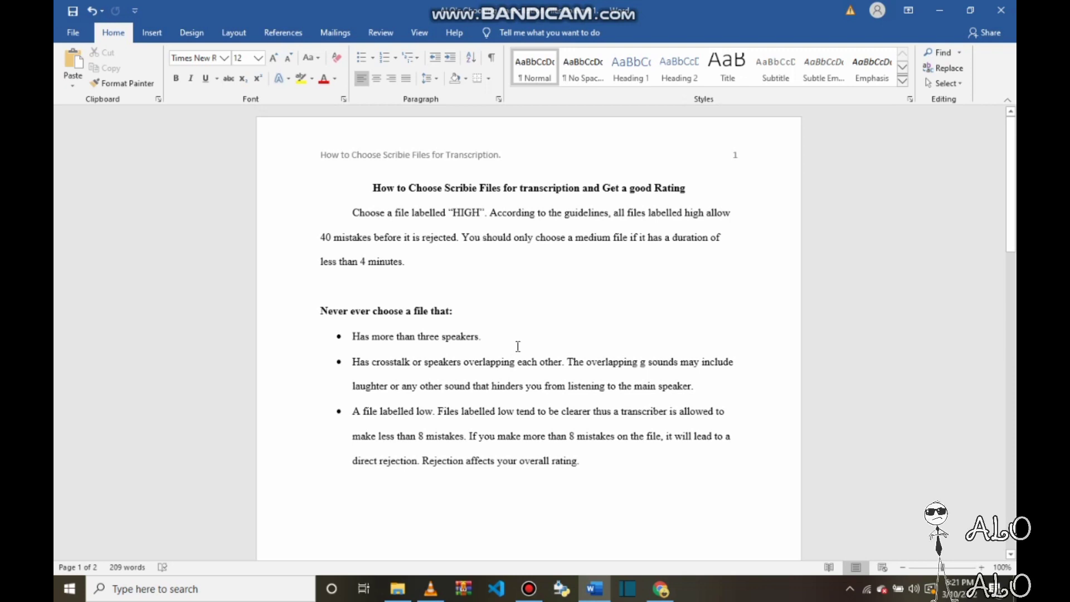
{"action": "mouse_move", "coordinate": [417, 284]}
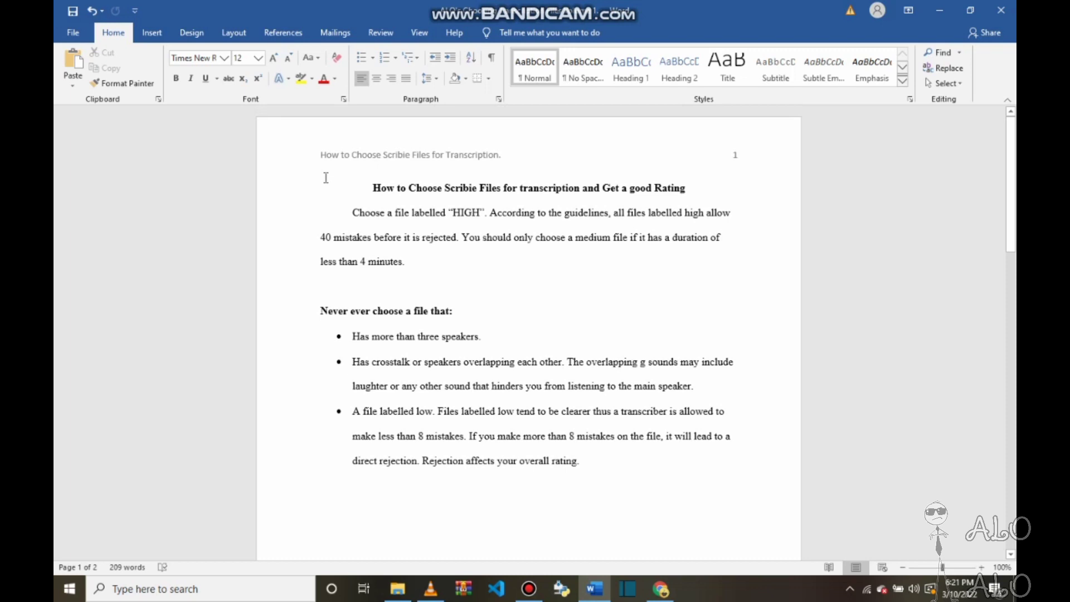
{"action": "mouse_move", "coordinate": [269, 192]}
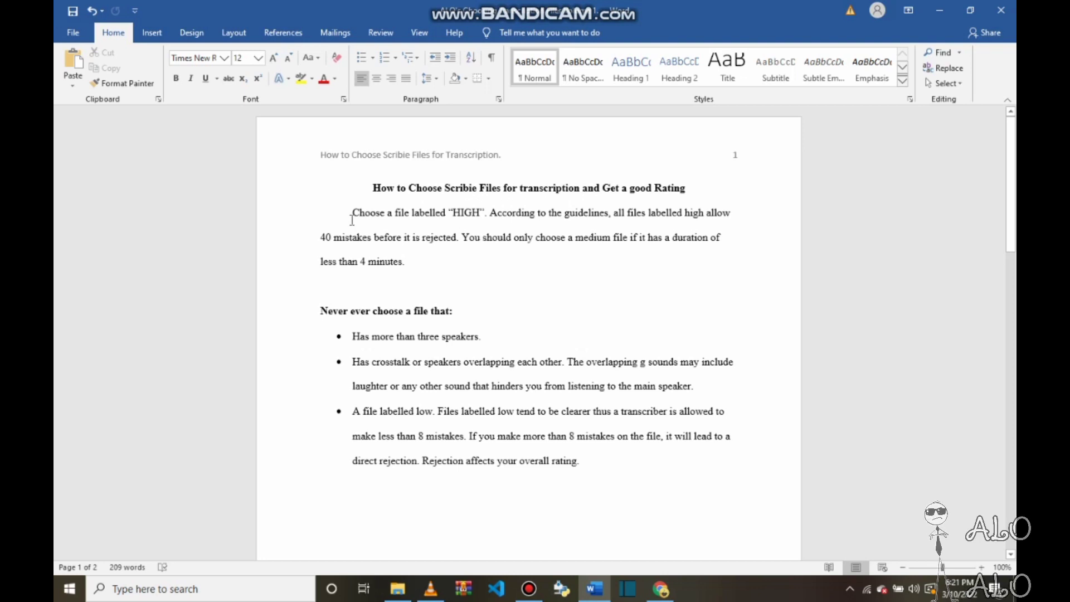
{"action": "mouse_move", "coordinate": [406, 223]}
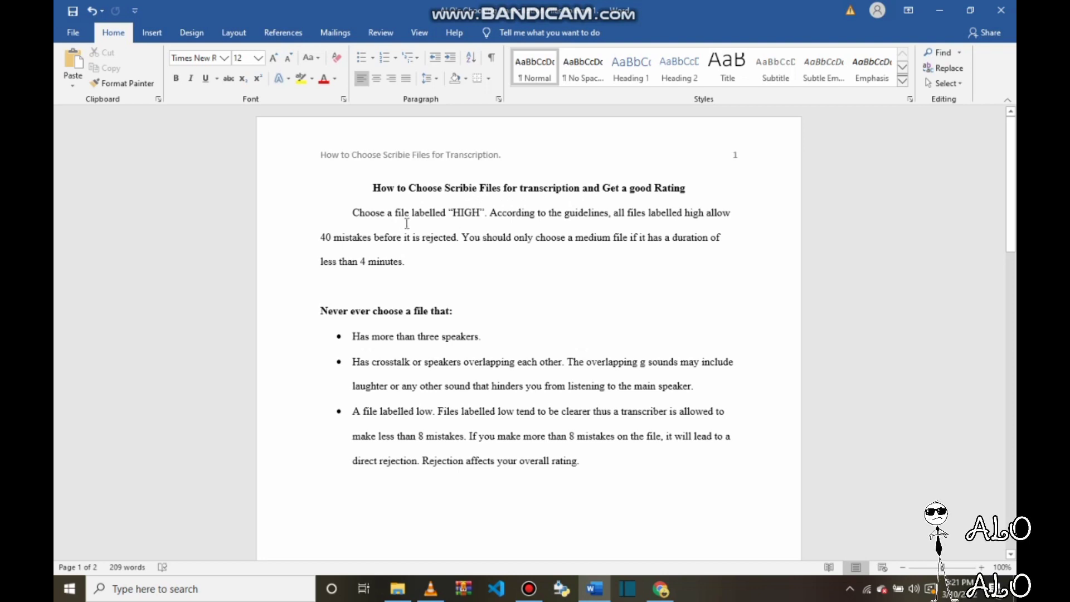
{"action": "mouse_move", "coordinate": [542, 217]}
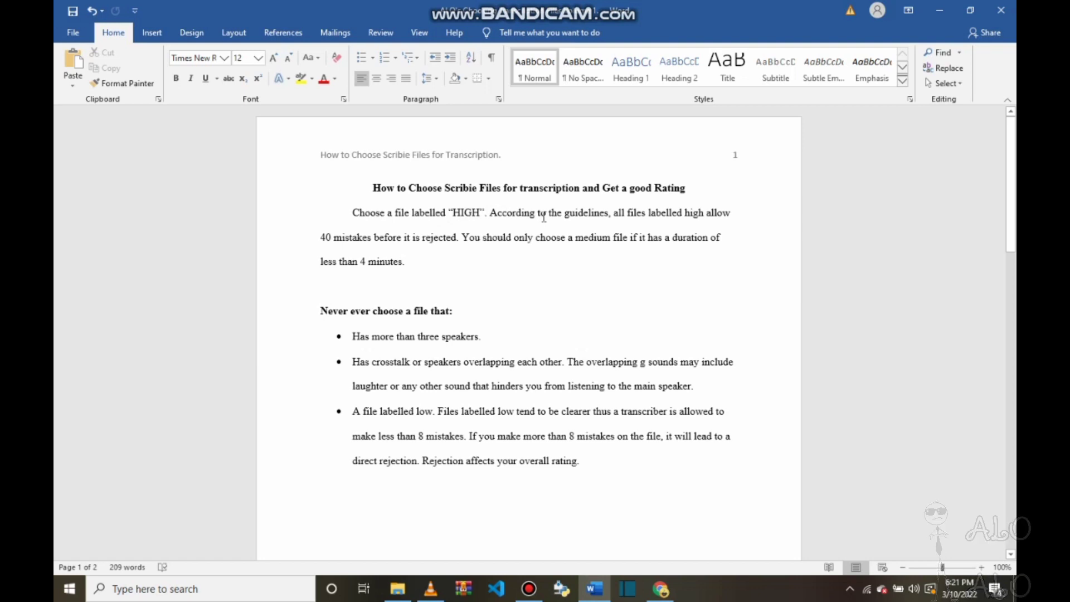
{"action": "mouse_move", "coordinate": [338, 244]}
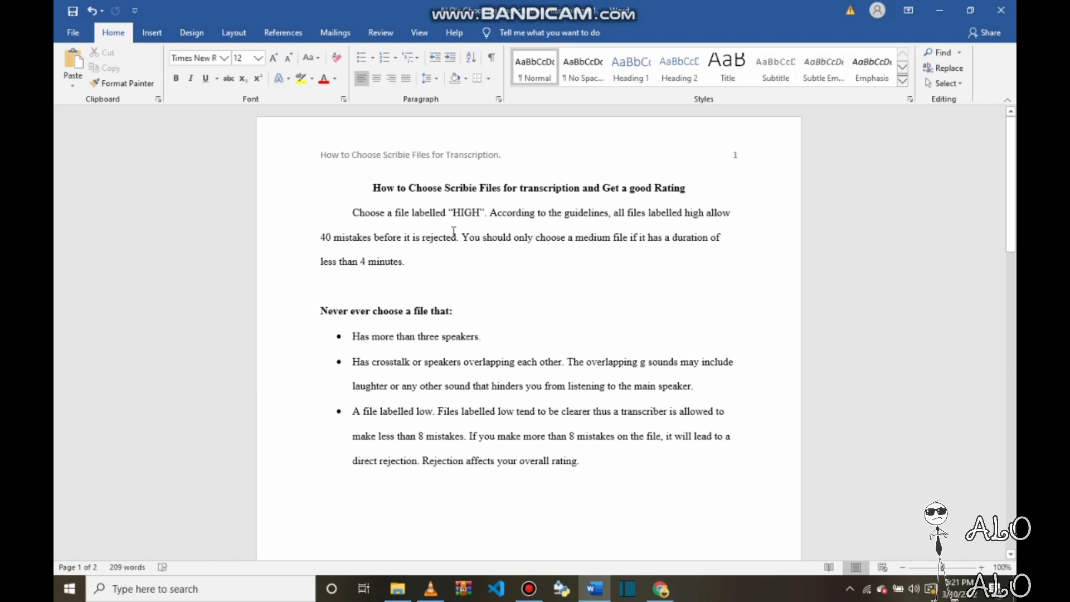
{"action": "mouse_move", "coordinate": [606, 230]}
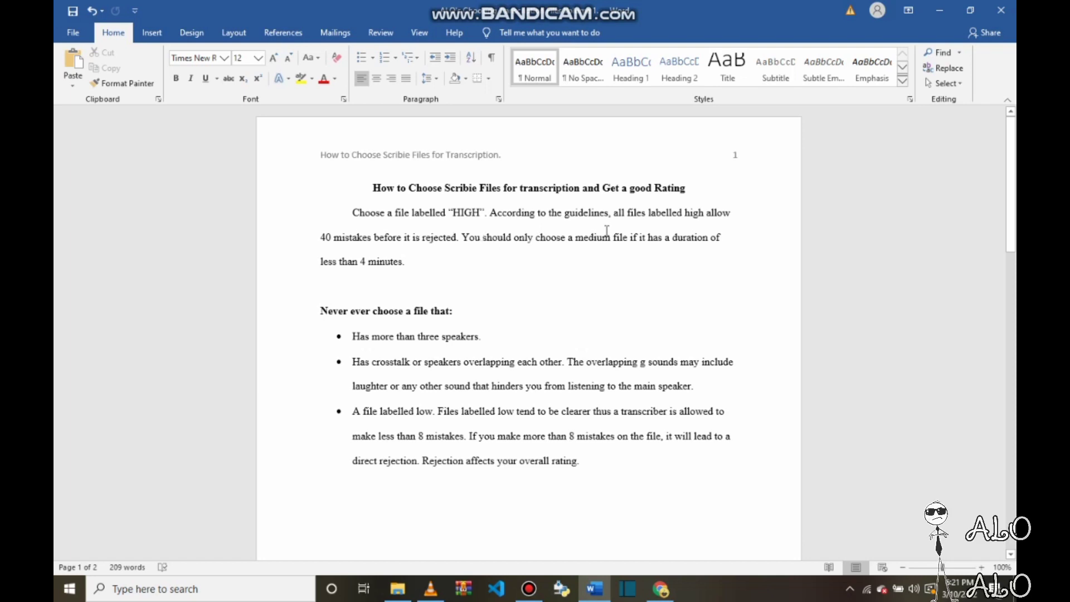
{"action": "mouse_move", "coordinate": [695, 240]}
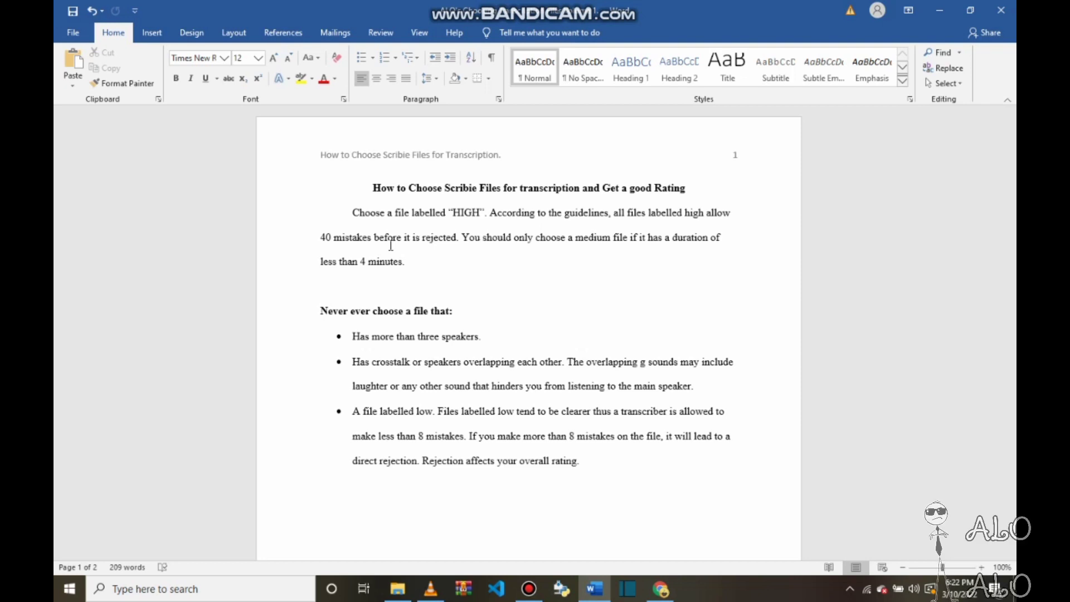
{"action": "mouse_move", "coordinate": [475, 251]}
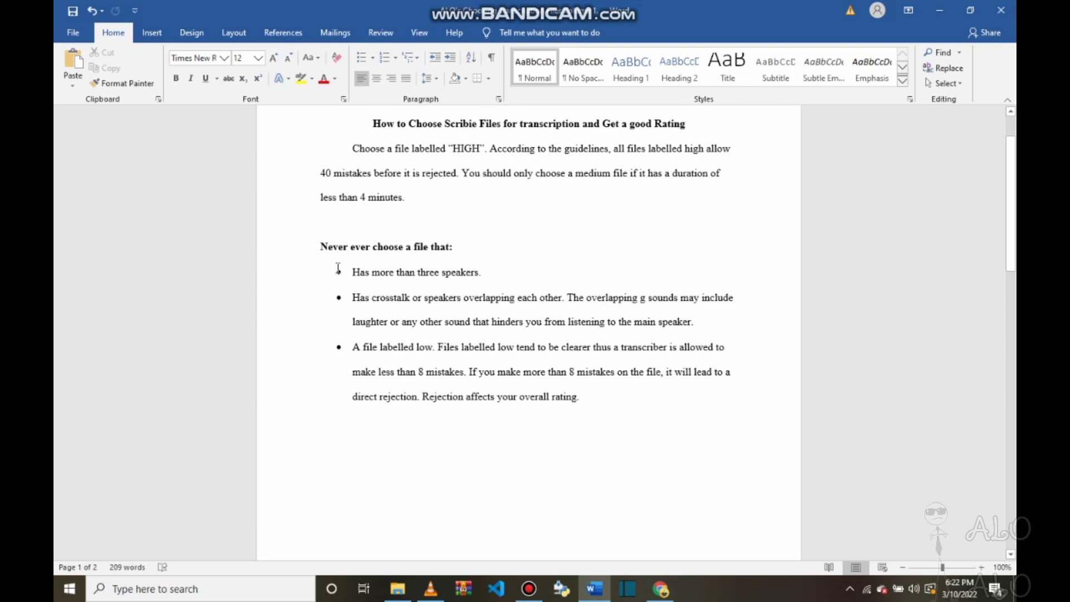
{"action": "mouse_move", "coordinate": [431, 242]}
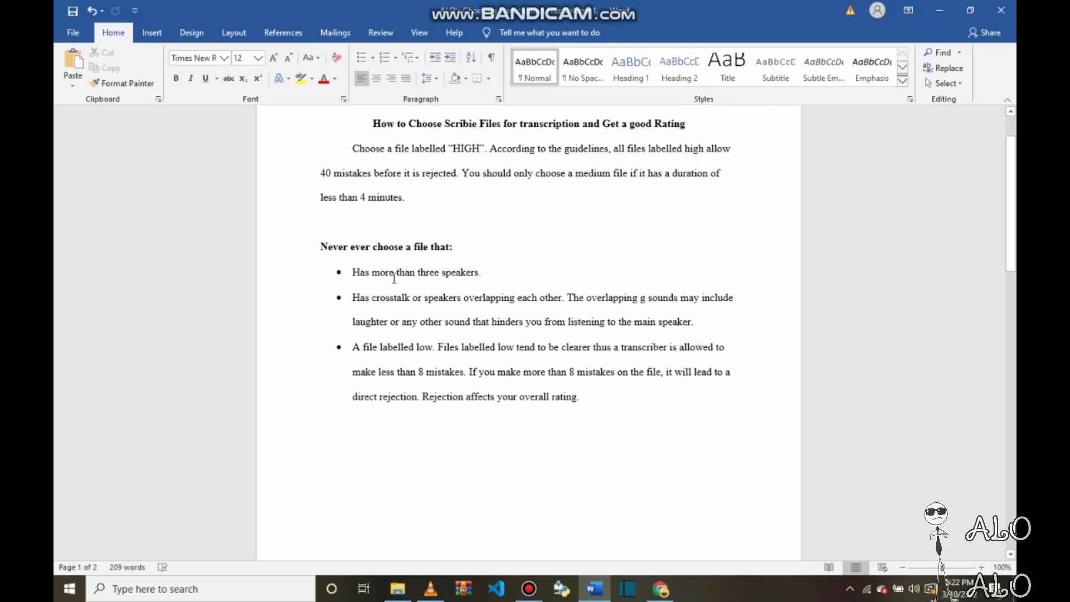
{"action": "mouse_move", "coordinate": [455, 282]}
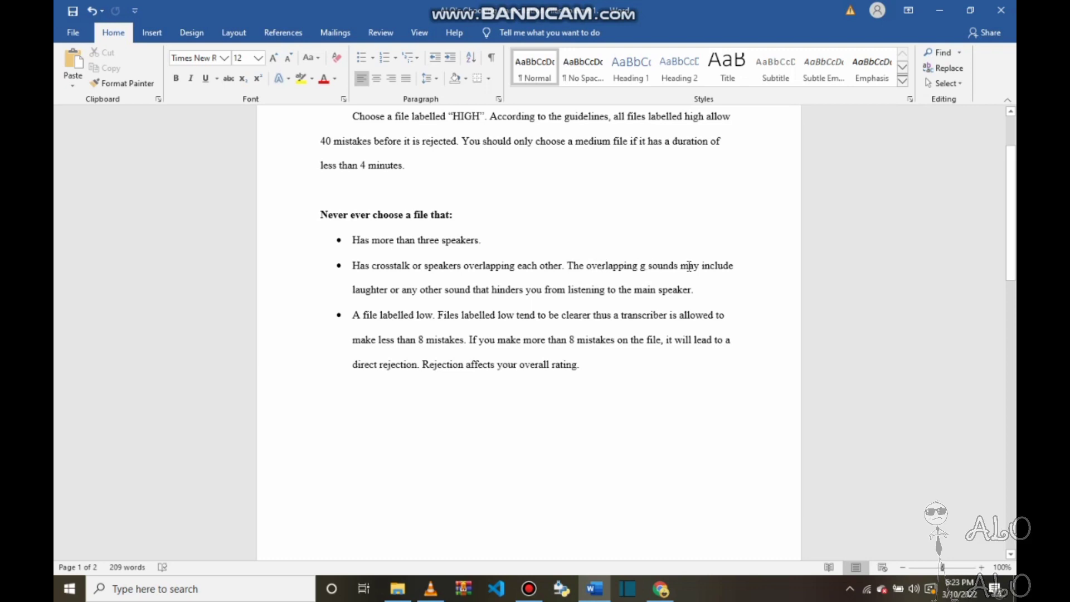
{"action": "mouse_move", "coordinate": [436, 301]}
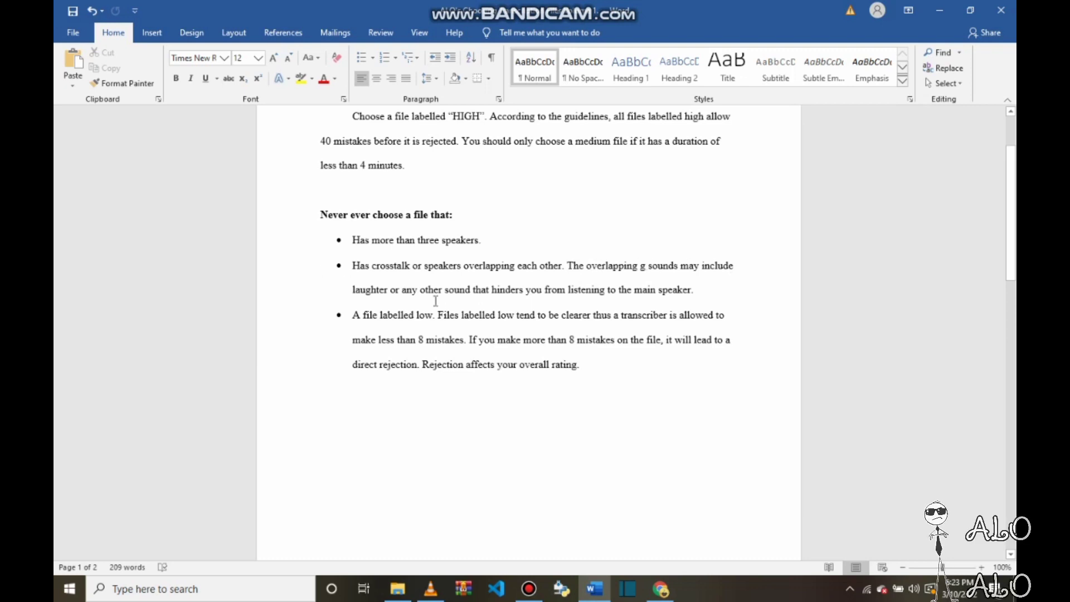
{"action": "mouse_move", "coordinate": [563, 301]}
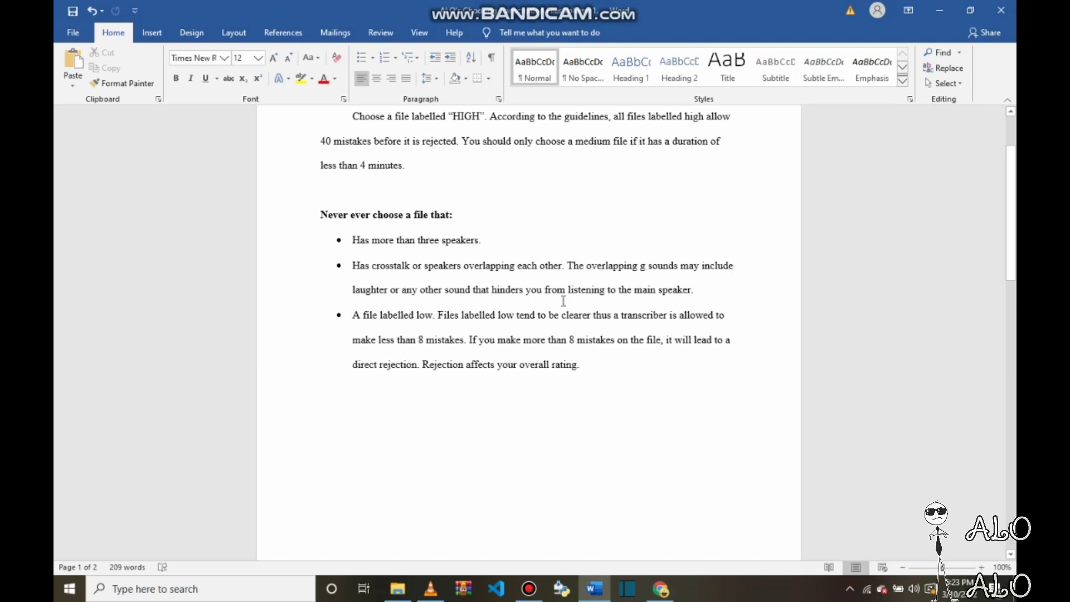
{"action": "mouse_move", "coordinate": [682, 293]}
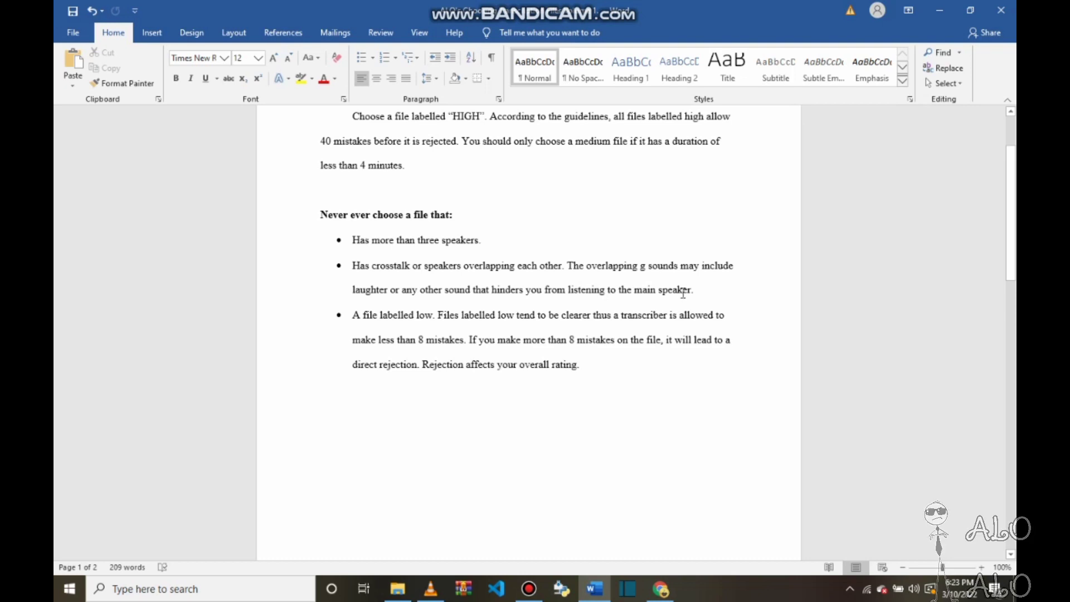
{"action": "mouse_move", "coordinate": [599, 303]}
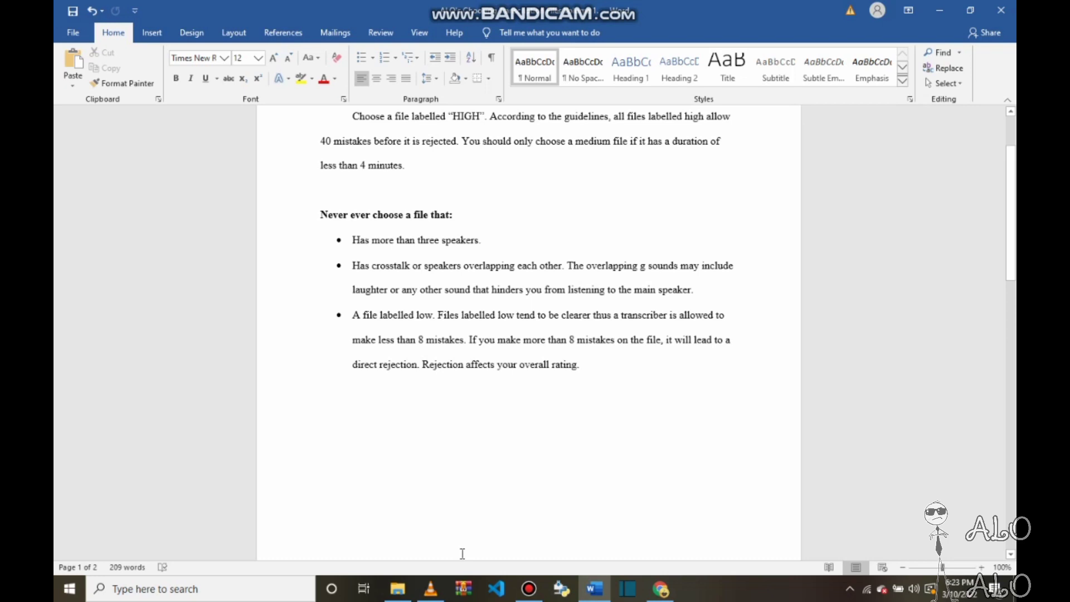
{"action": "mouse_move", "coordinate": [430, 588]}
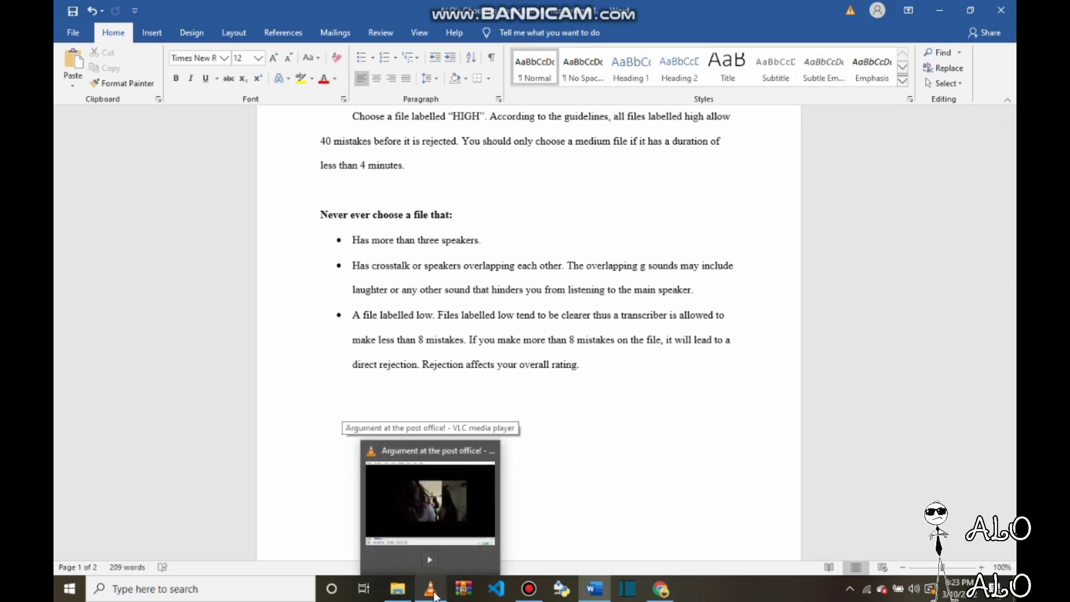
Step: Play the post office argument video from 0:06 and pause it around 0:21
{"action": "left_click", "coordinate": [429, 588]}
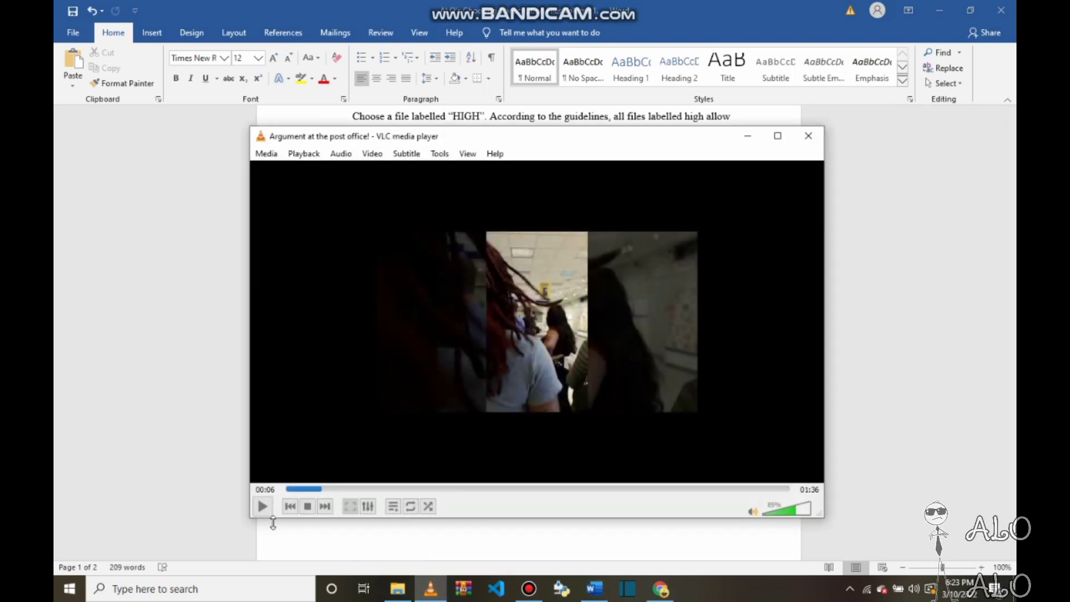
{"action": "left_click", "coordinate": [262, 506]}
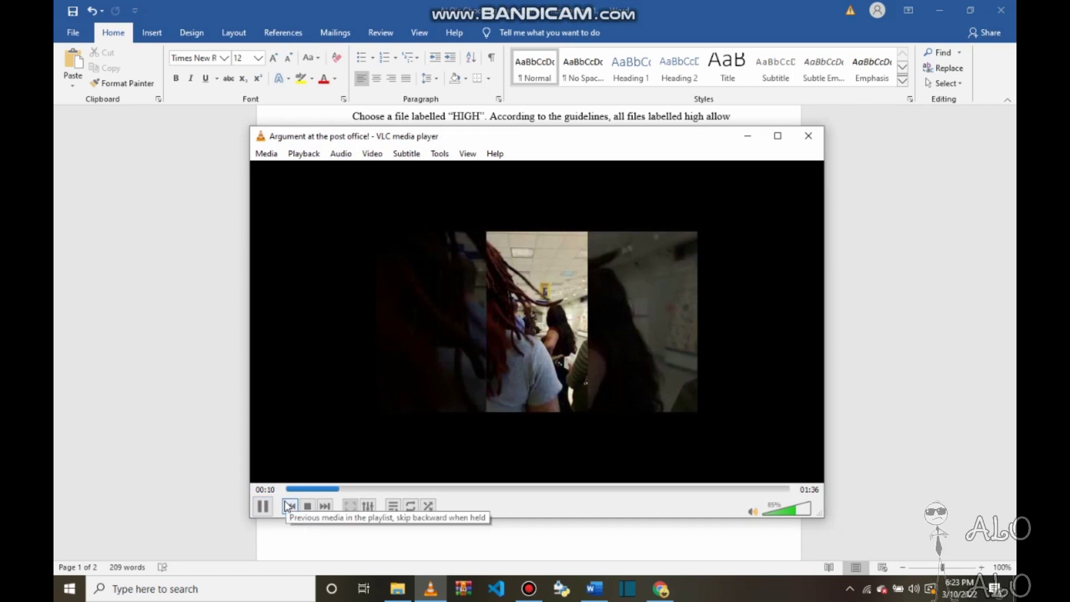
{"action": "left_click", "coordinate": [290, 506]}
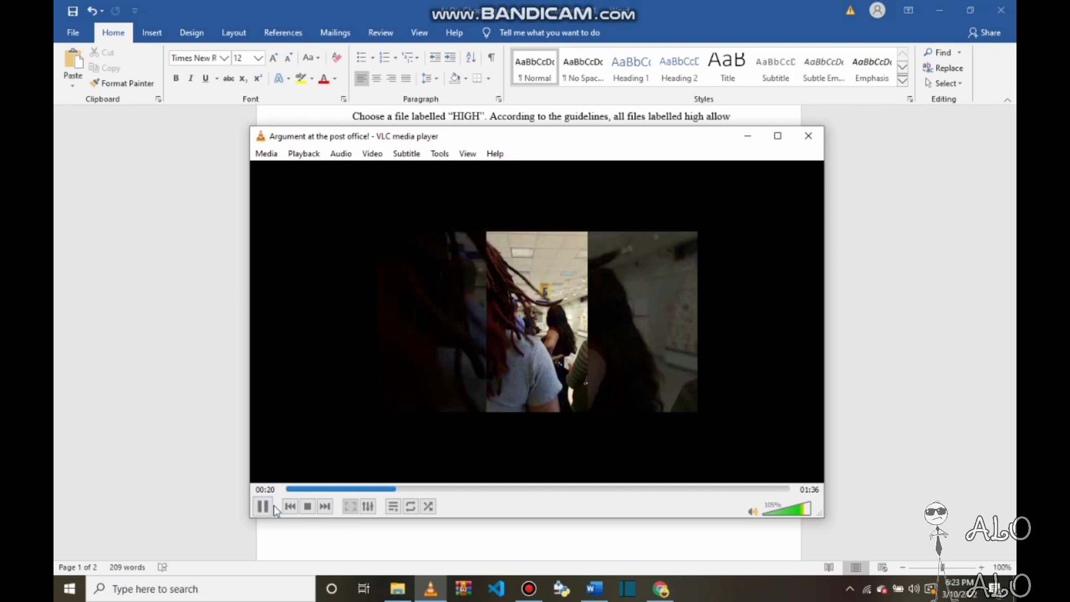
{"action": "left_click", "coordinate": [263, 506]}
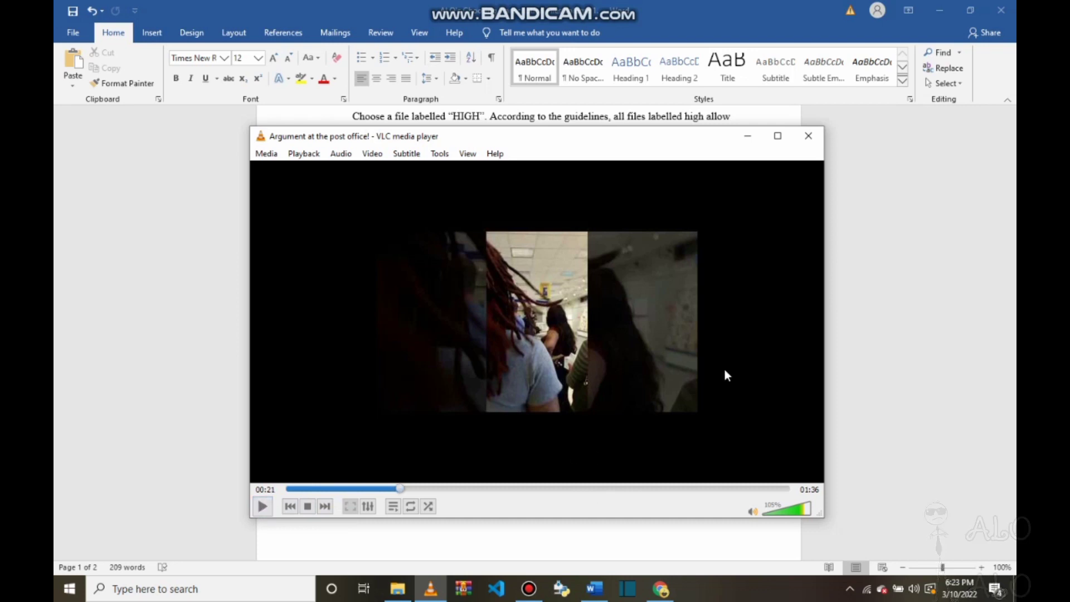
{"action": "mouse_move", "coordinate": [628, 222]}
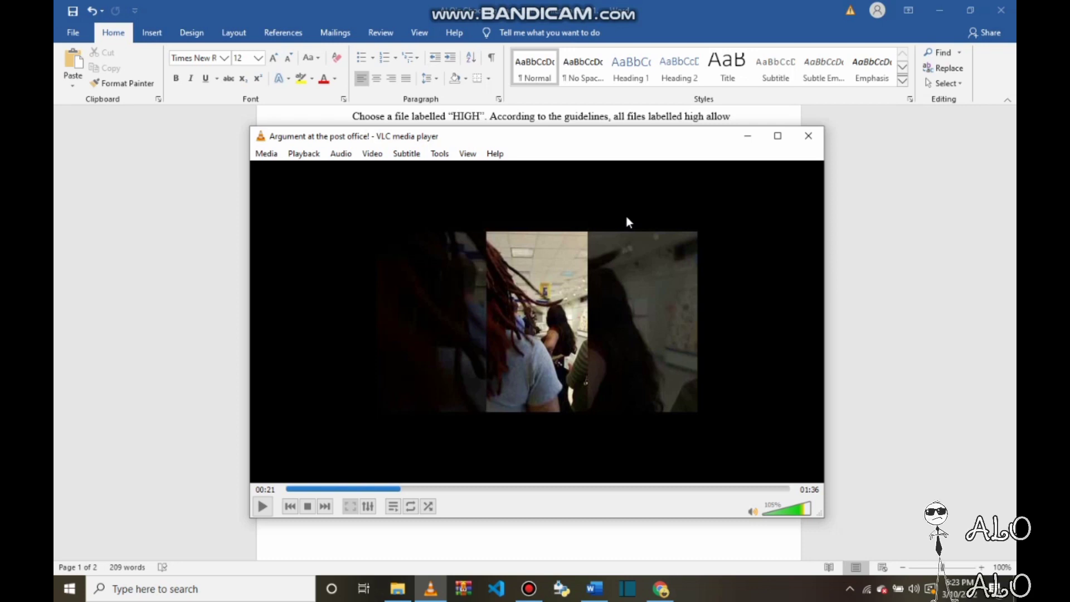
{"action": "mouse_move", "coordinate": [724, 162]}
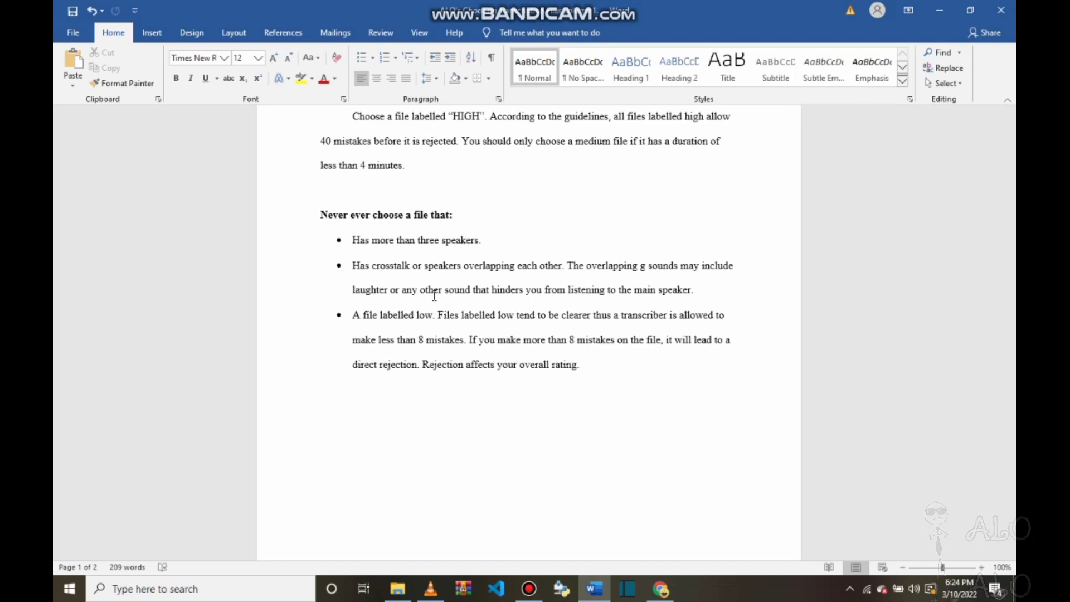
{"action": "mouse_move", "coordinate": [423, 314]}
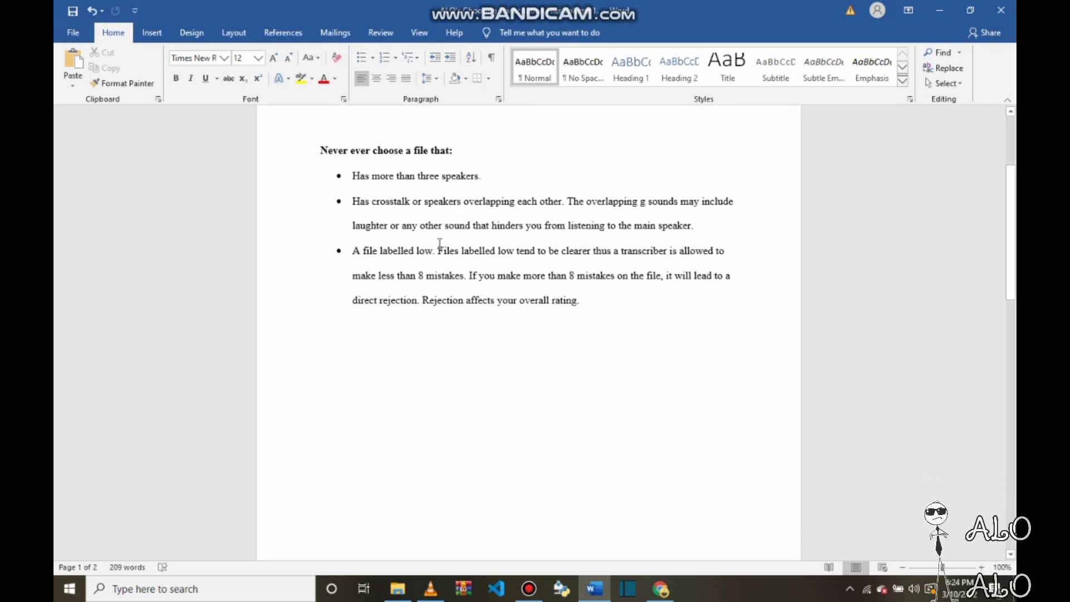
{"action": "mouse_move", "coordinate": [543, 245]}
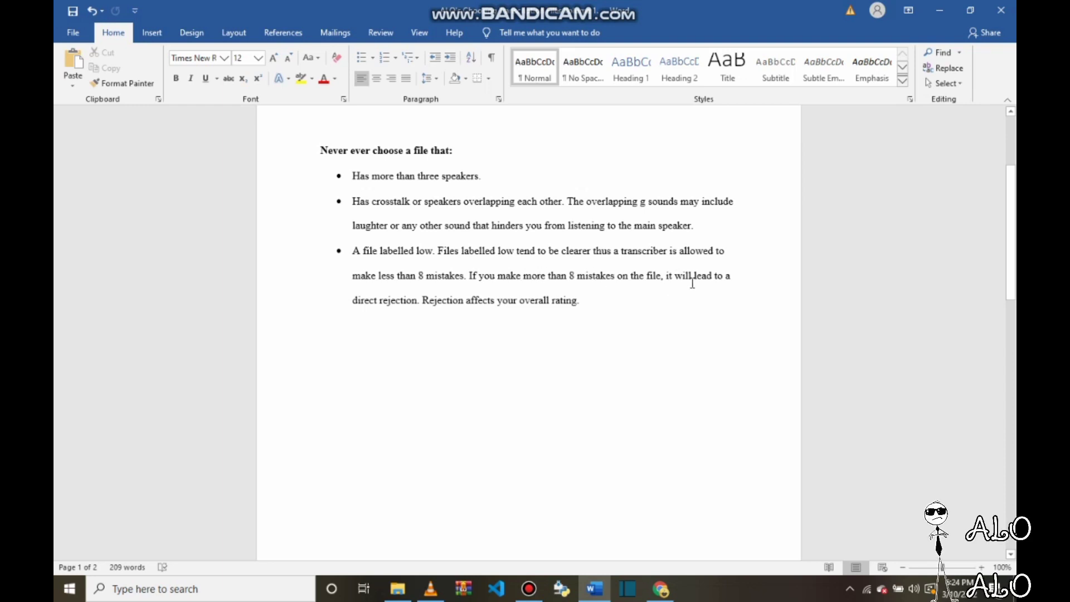
{"action": "mouse_move", "coordinate": [395, 299]}
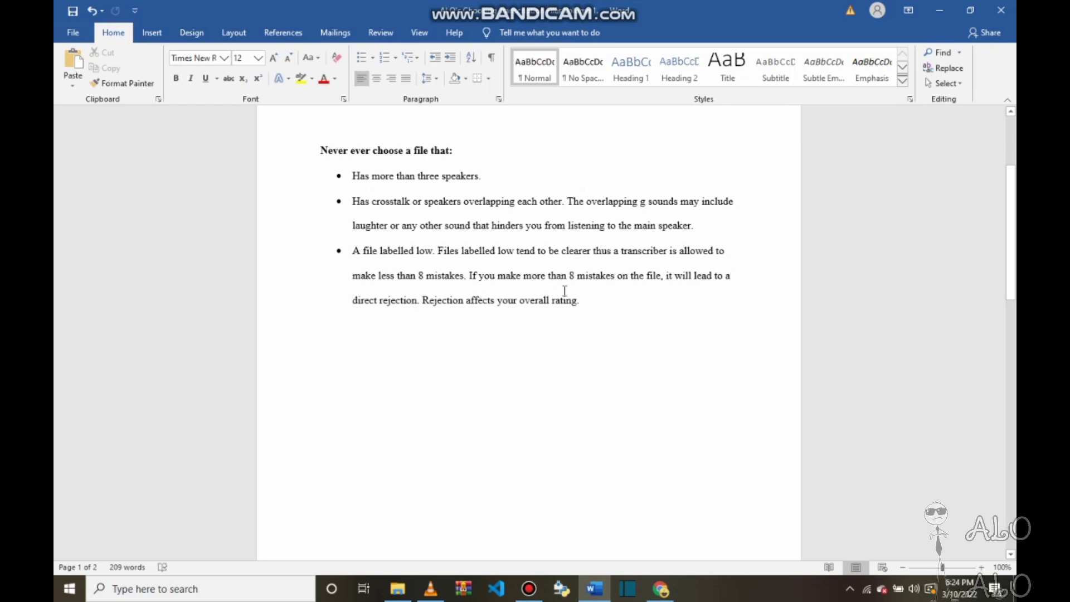
{"action": "mouse_move", "coordinate": [662, 296]}
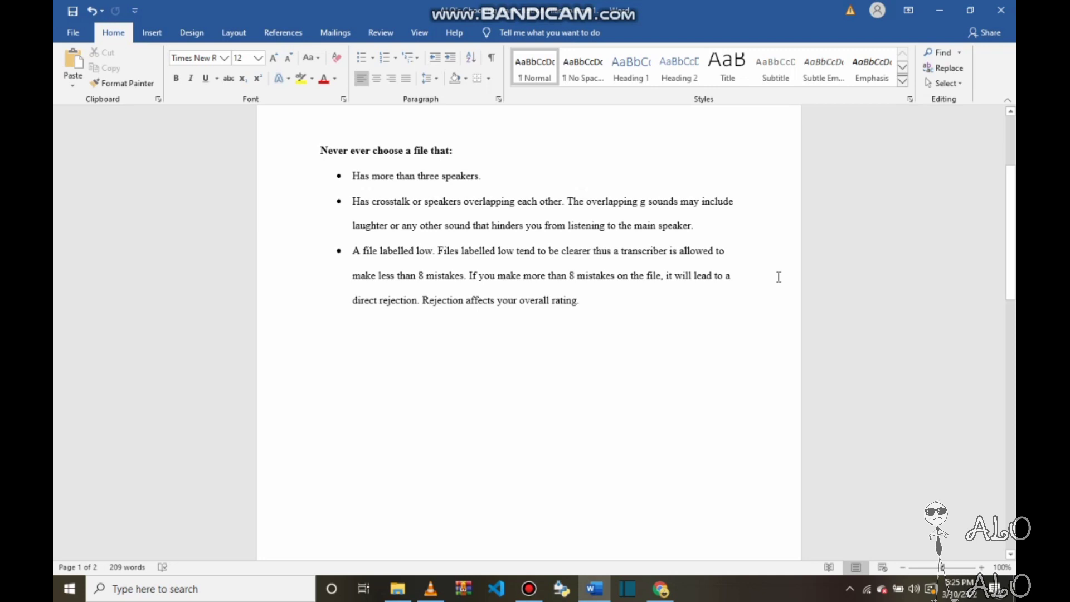
{"action": "mouse_move", "coordinate": [829, 280]}
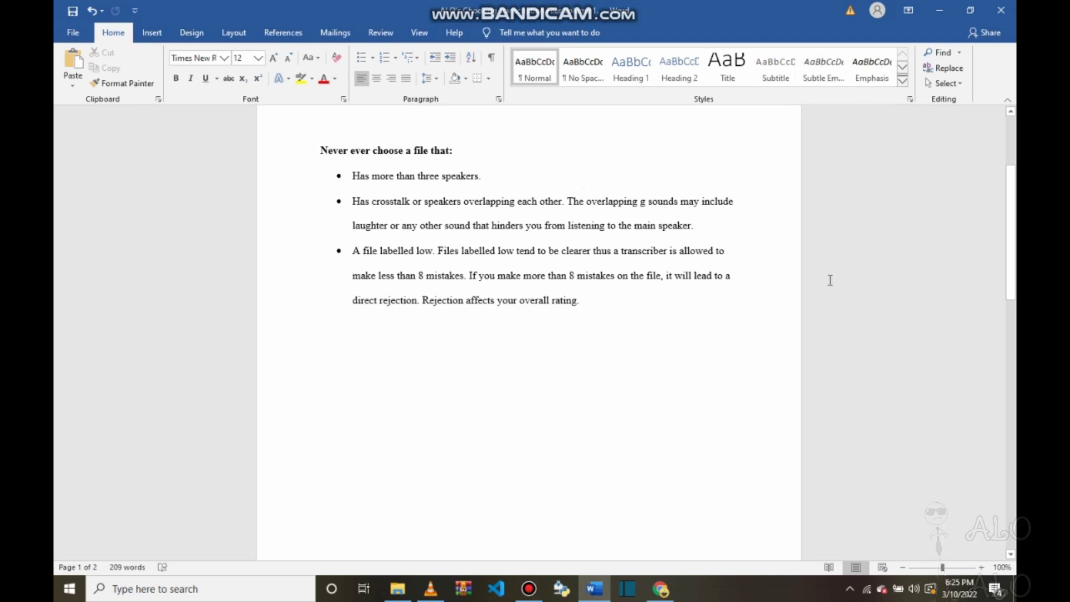
{"action": "mouse_move", "coordinate": [913, 257]}
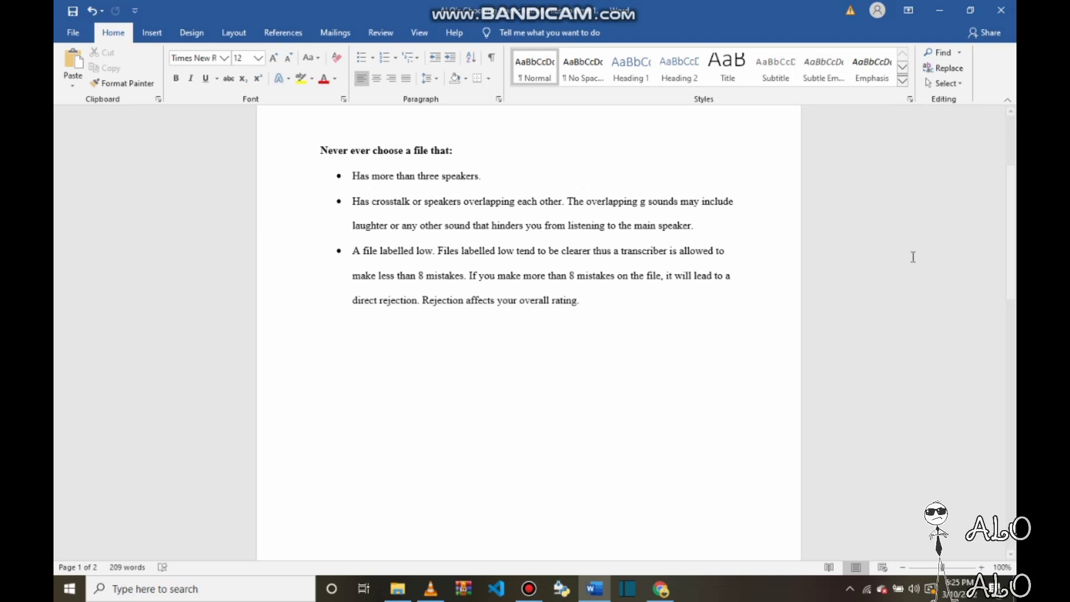
{"action": "mouse_move", "coordinate": [234, 240]}
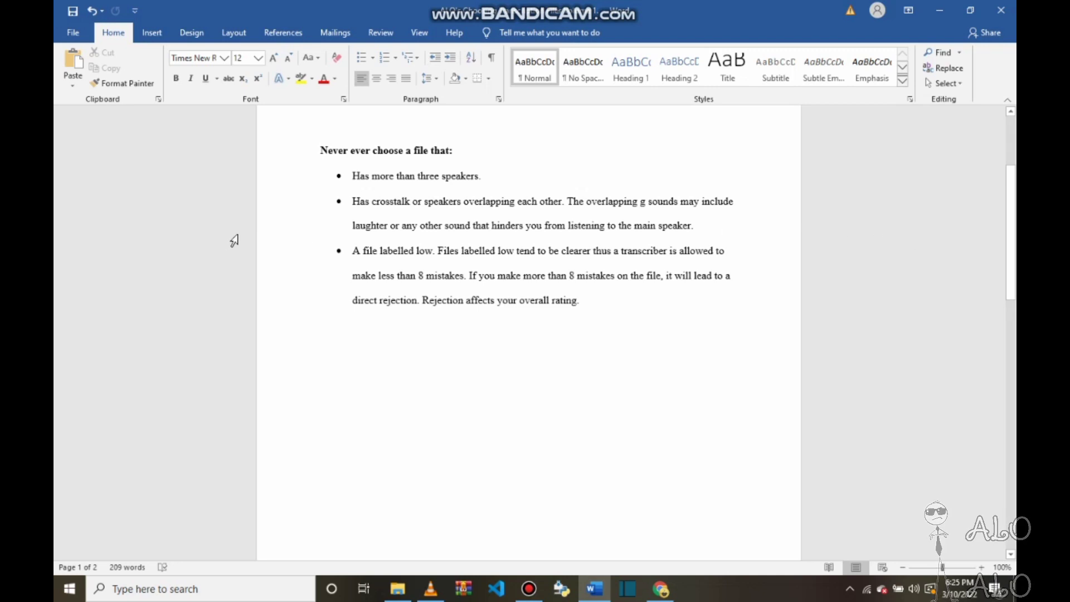
{"action": "mouse_move", "coordinate": [354, 282]}
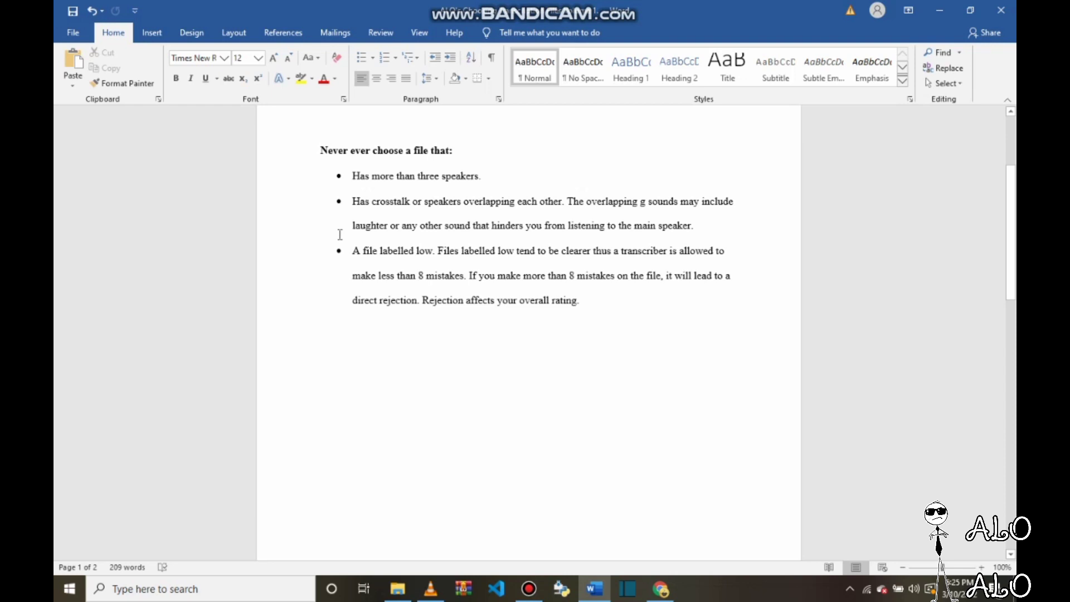
{"action": "mouse_move", "coordinate": [342, 232]}
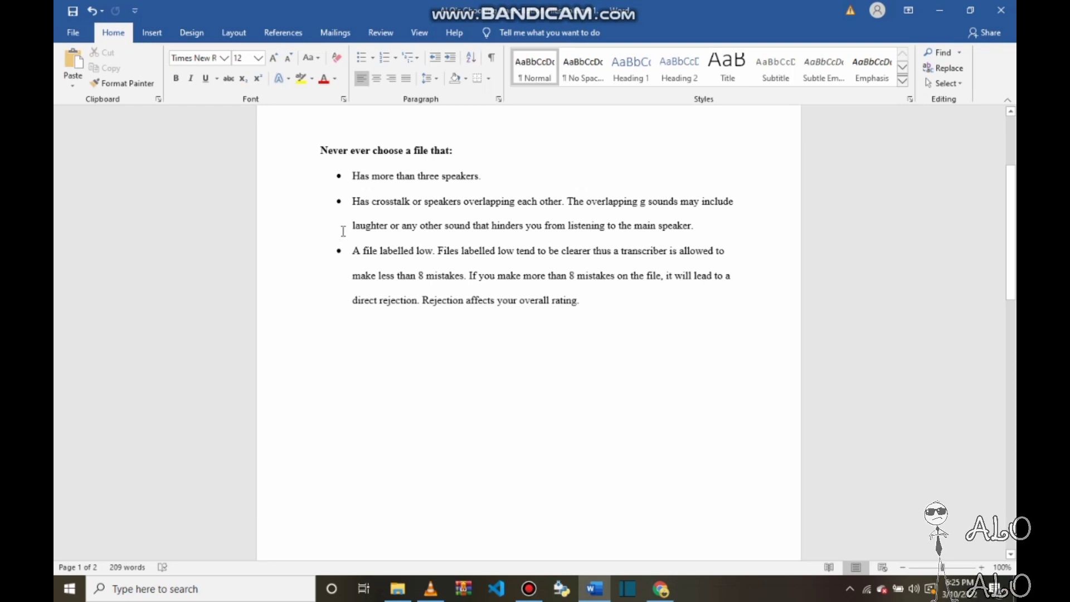
{"action": "scroll", "scroll_direction": "down", "scroll_amount": 3}
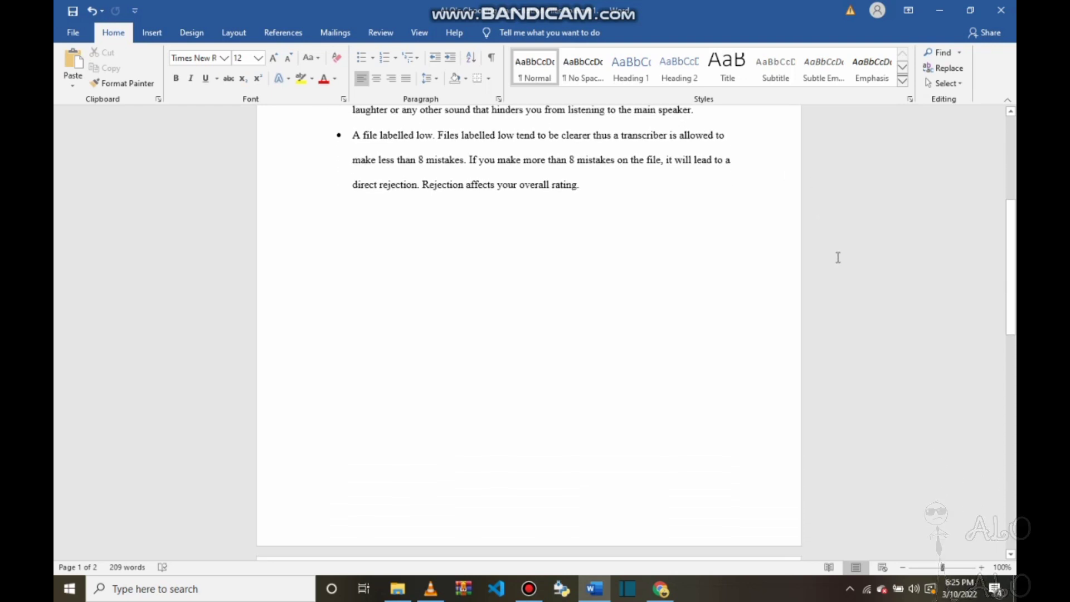
{"action": "scroll", "scroll_direction": "down", "scroll_amount": 3}
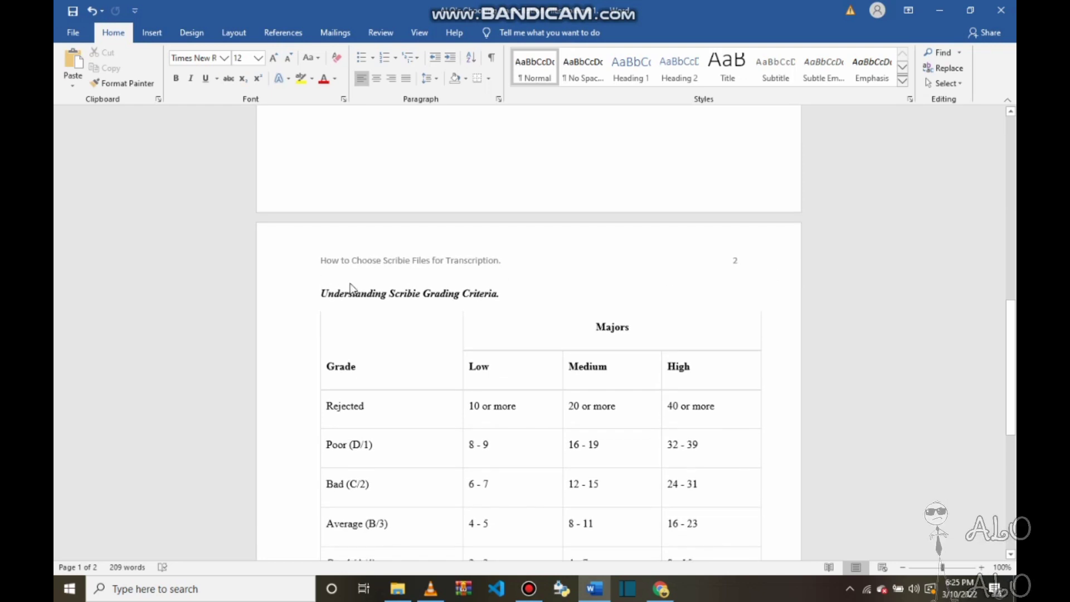
{"action": "mouse_move", "coordinate": [436, 248]}
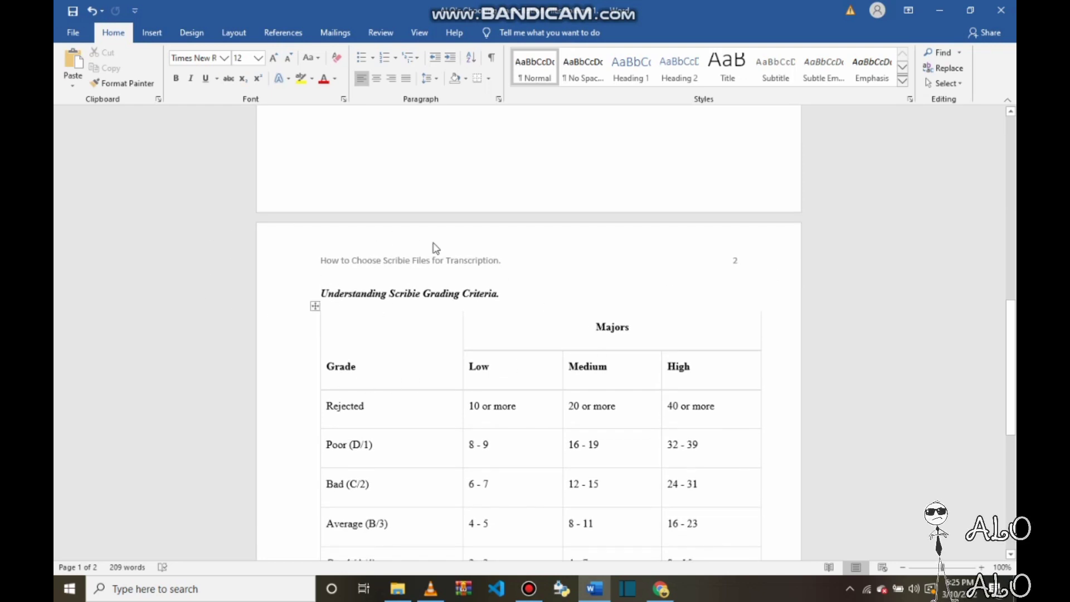
{"action": "mouse_move", "coordinate": [322, 283]}
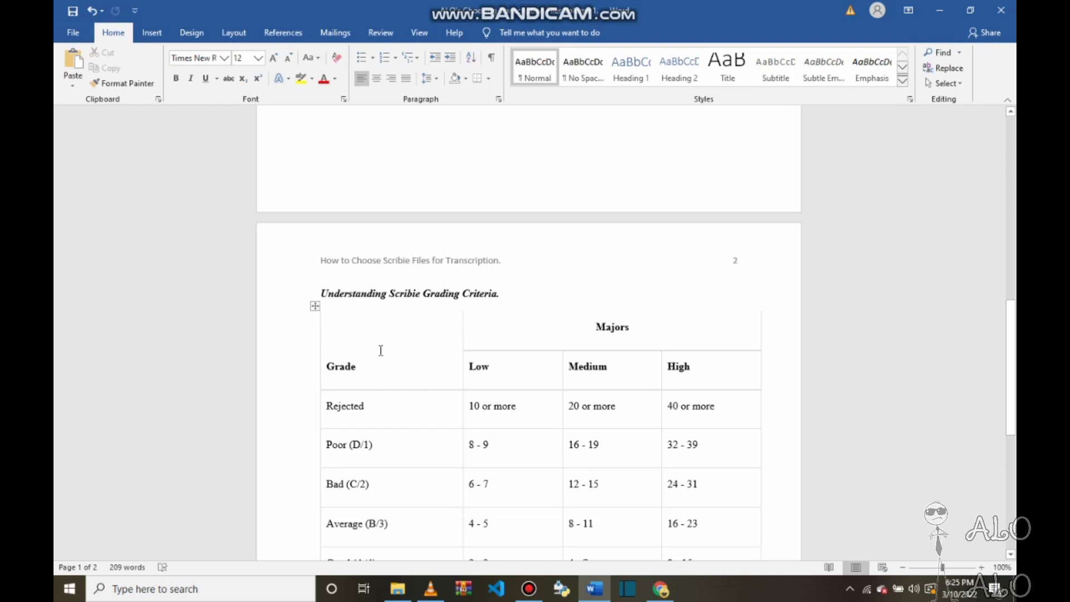
{"action": "scroll", "scroll_direction": "down", "scroll_amount": 3}
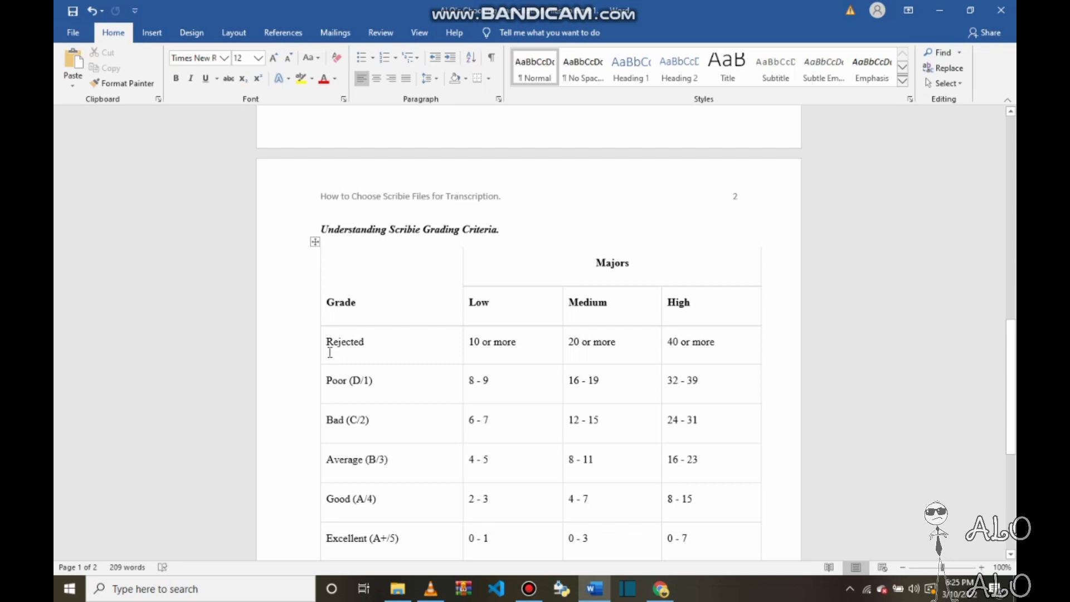
{"action": "mouse_move", "coordinate": [469, 366]}
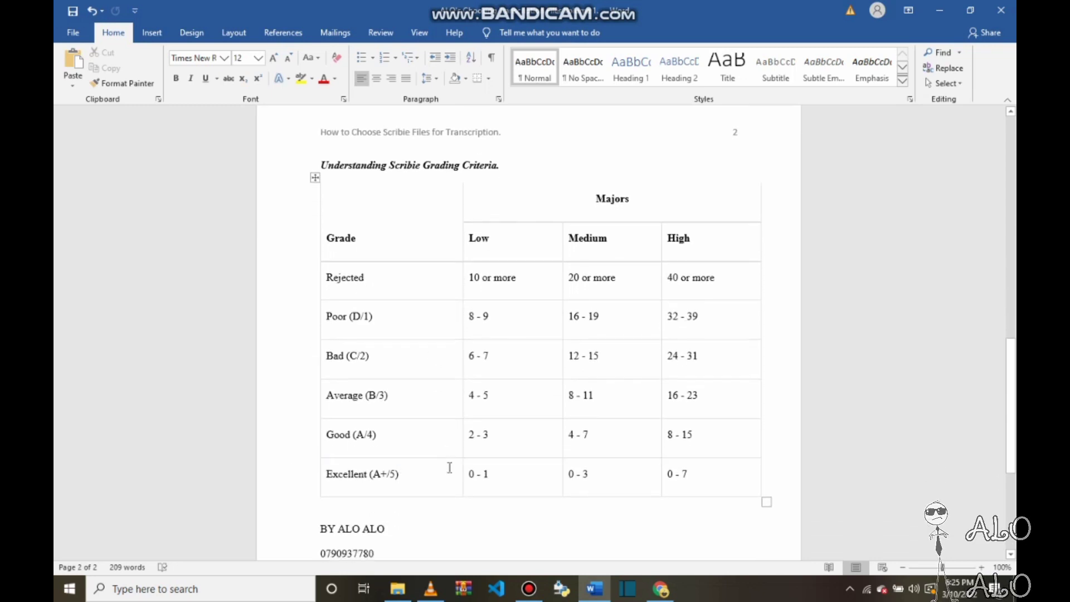
{"action": "mouse_move", "coordinate": [418, 441]}
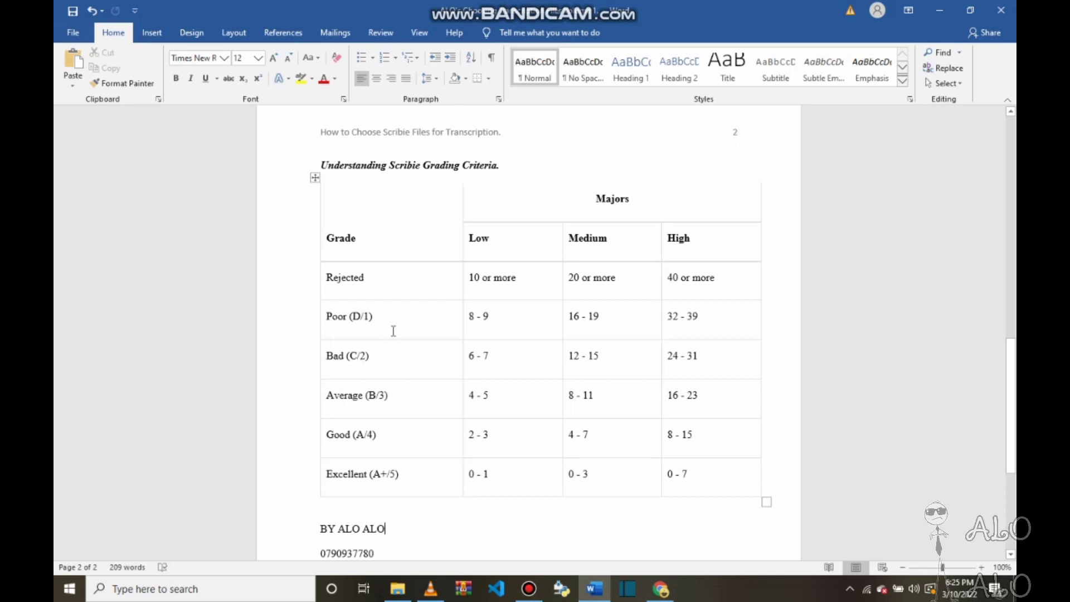
{"action": "scroll", "scroll_direction": "down", "scroll_amount": 3}
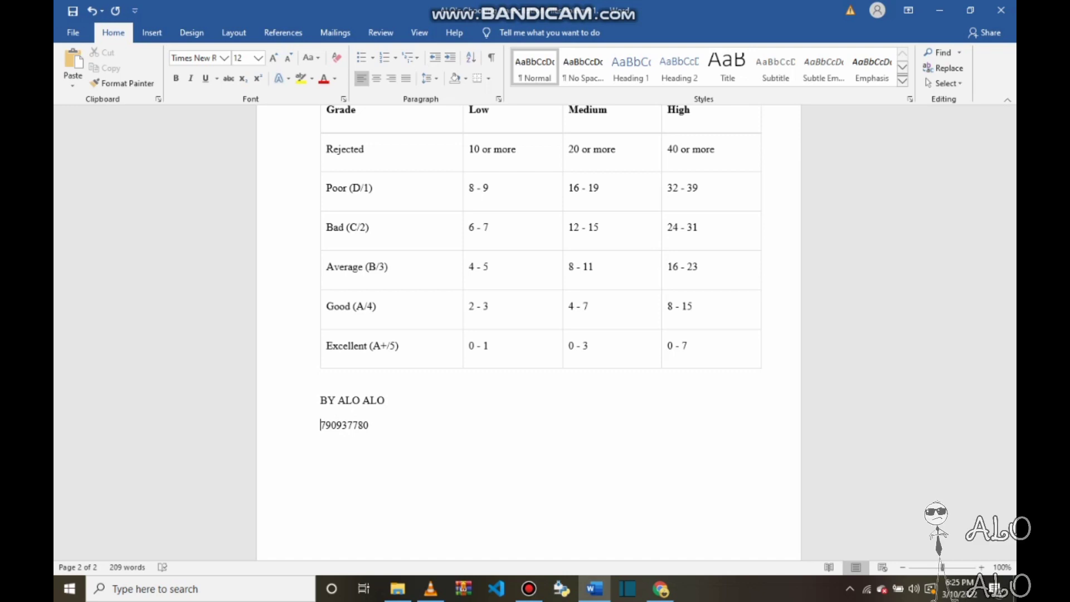
Step: Add the +254 prefix to the contact phone number and review the page
{"action": "type", "text": "+254"}
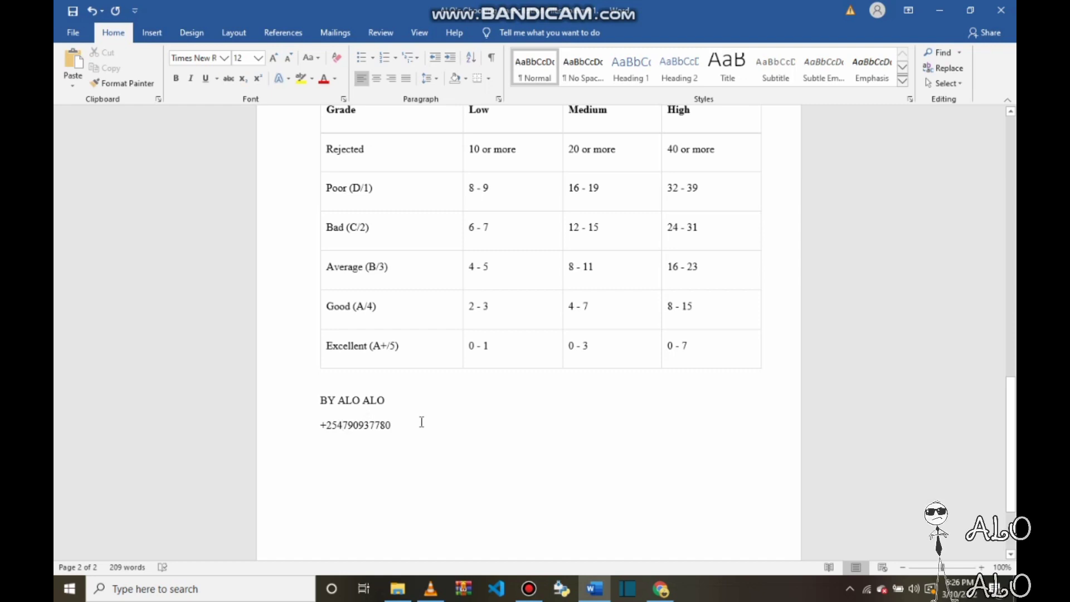
{"action": "left_click", "coordinate": [392, 425]}
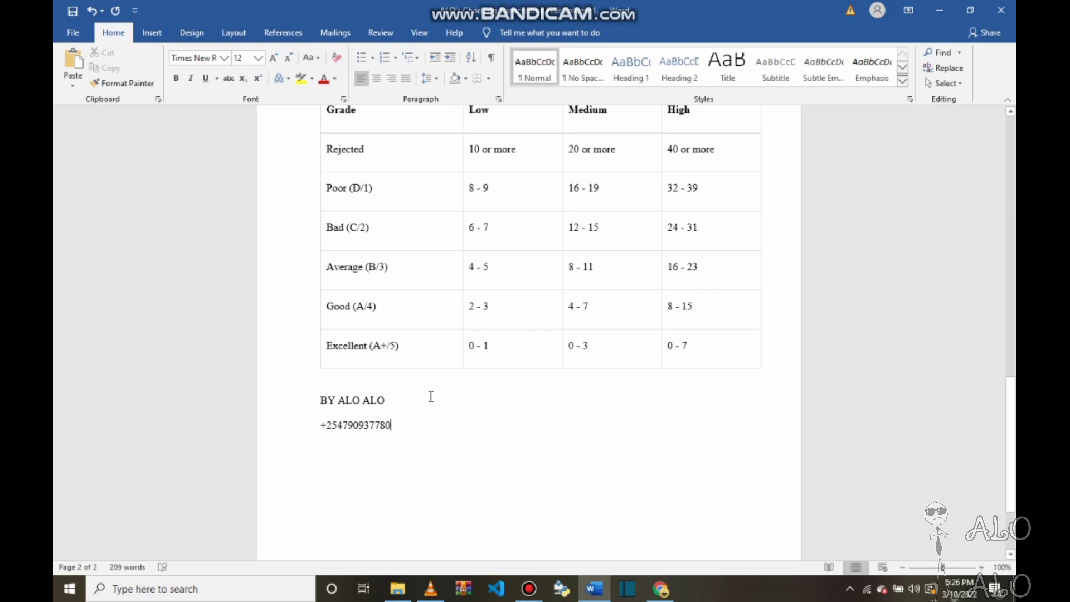
{"action": "scroll", "scroll_direction": "down", "scroll_amount": 3}
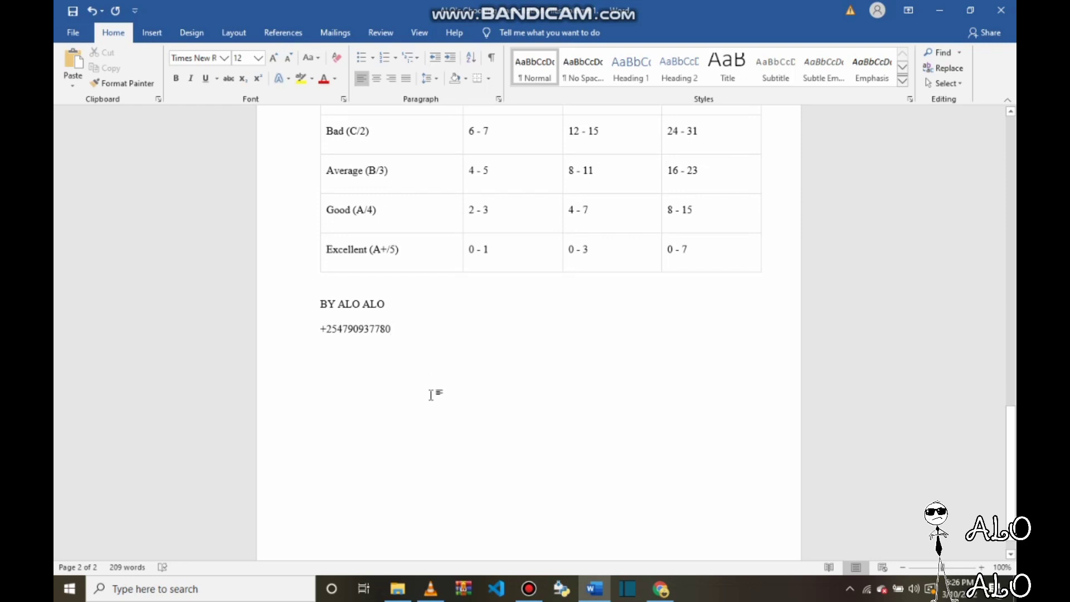
{"action": "left_click", "coordinate": [391, 328]}
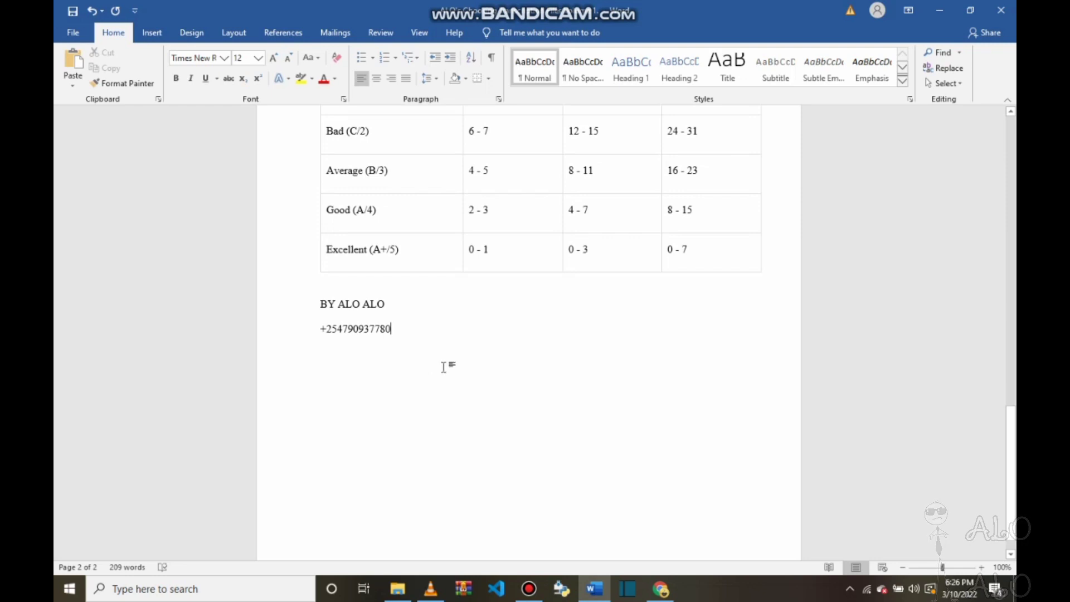
{"action": "mouse_move", "coordinate": [719, 298]}
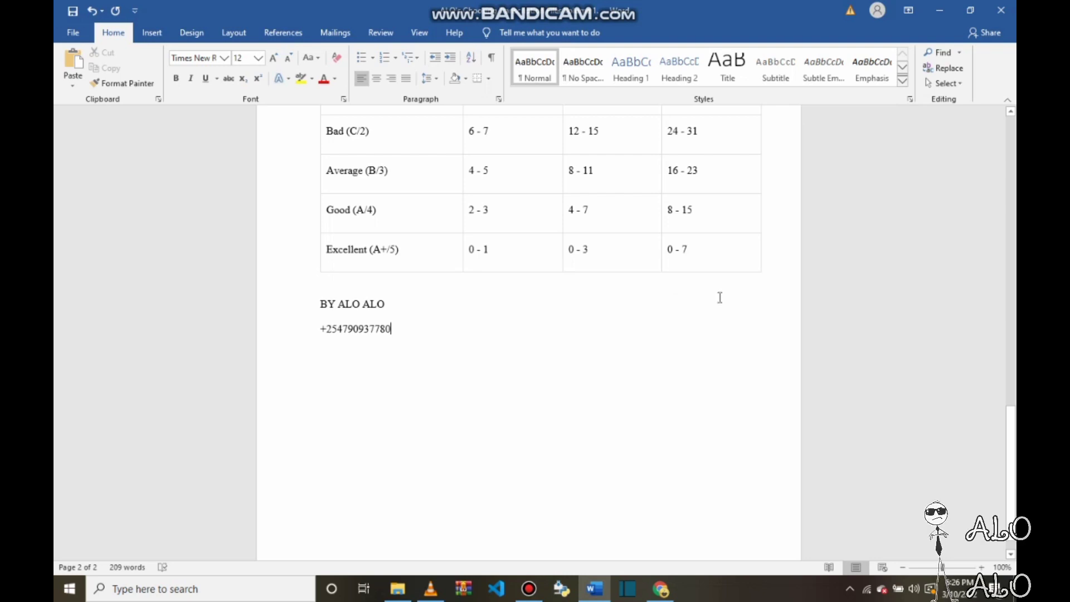
{"action": "scroll", "scroll_direction": "down", "scroll_amount": 3}
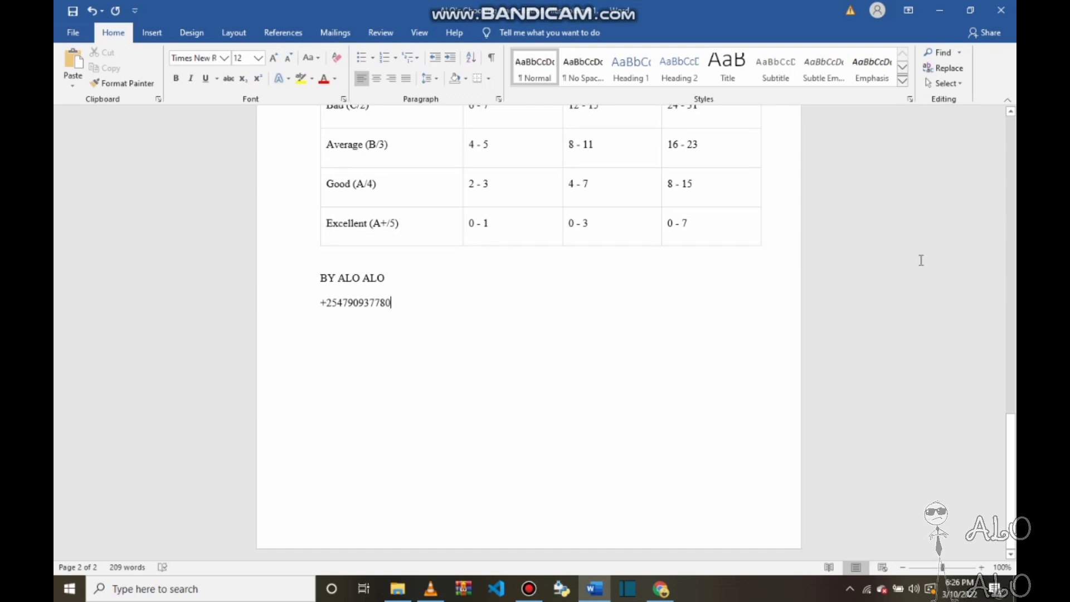
{"action": "scroll", "scroll_direction": "up", "scroll_amount": 3}
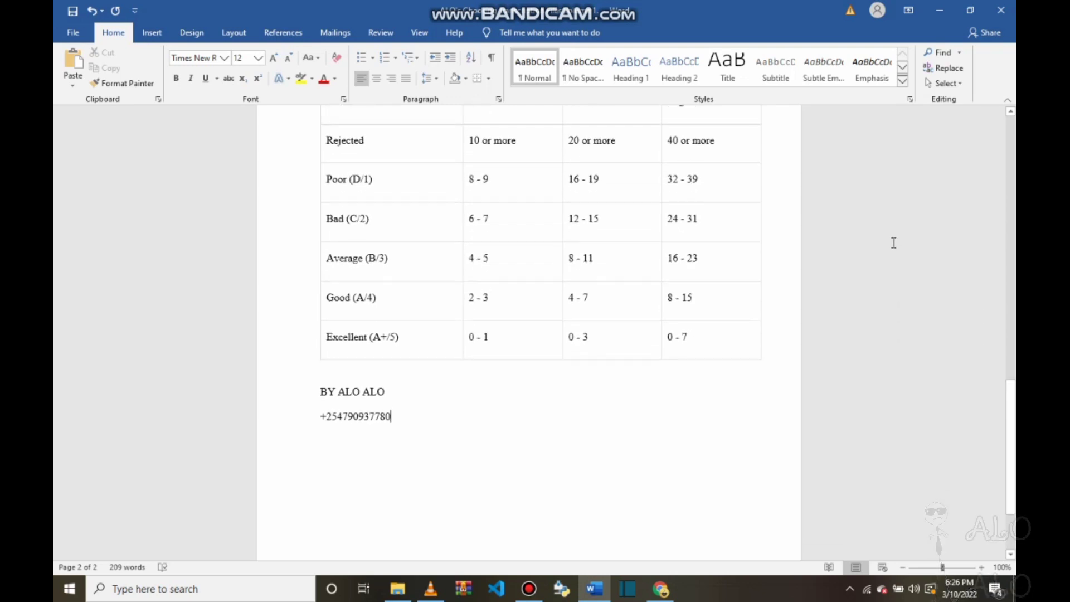
{"action": "scroll", "scroll_direction": "down", "scroll_amount": 3}
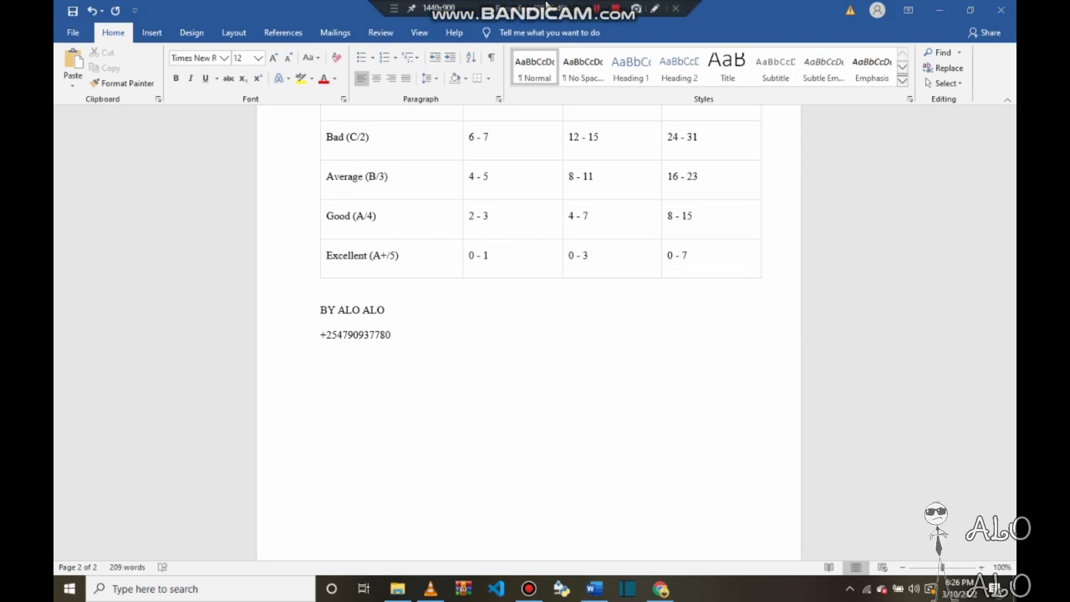